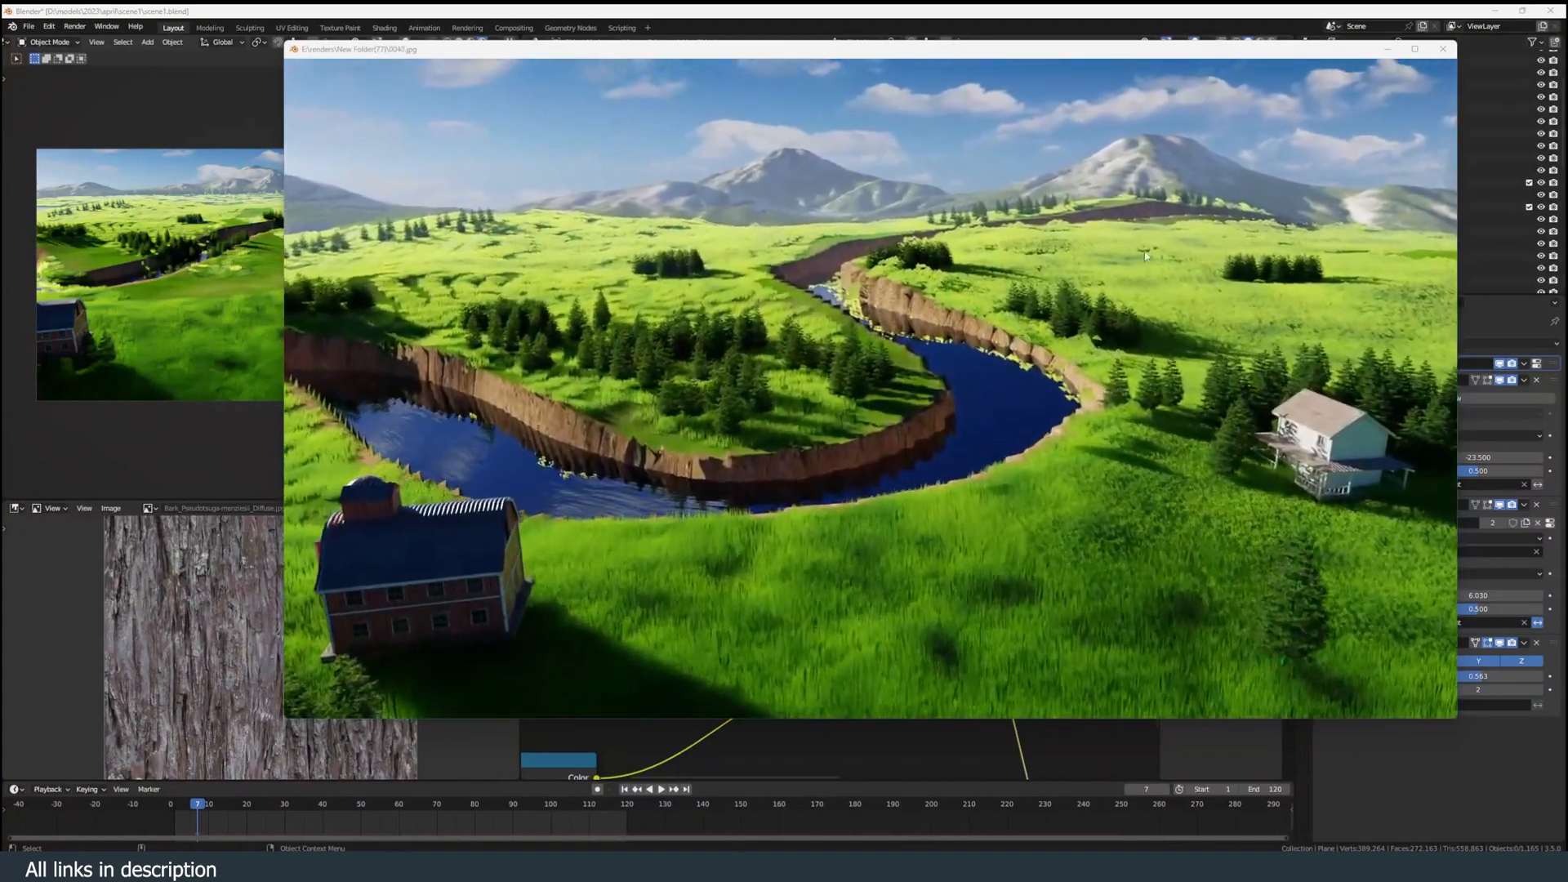
- Close the finished render preview and return to the working viewport
click(1442, 49)
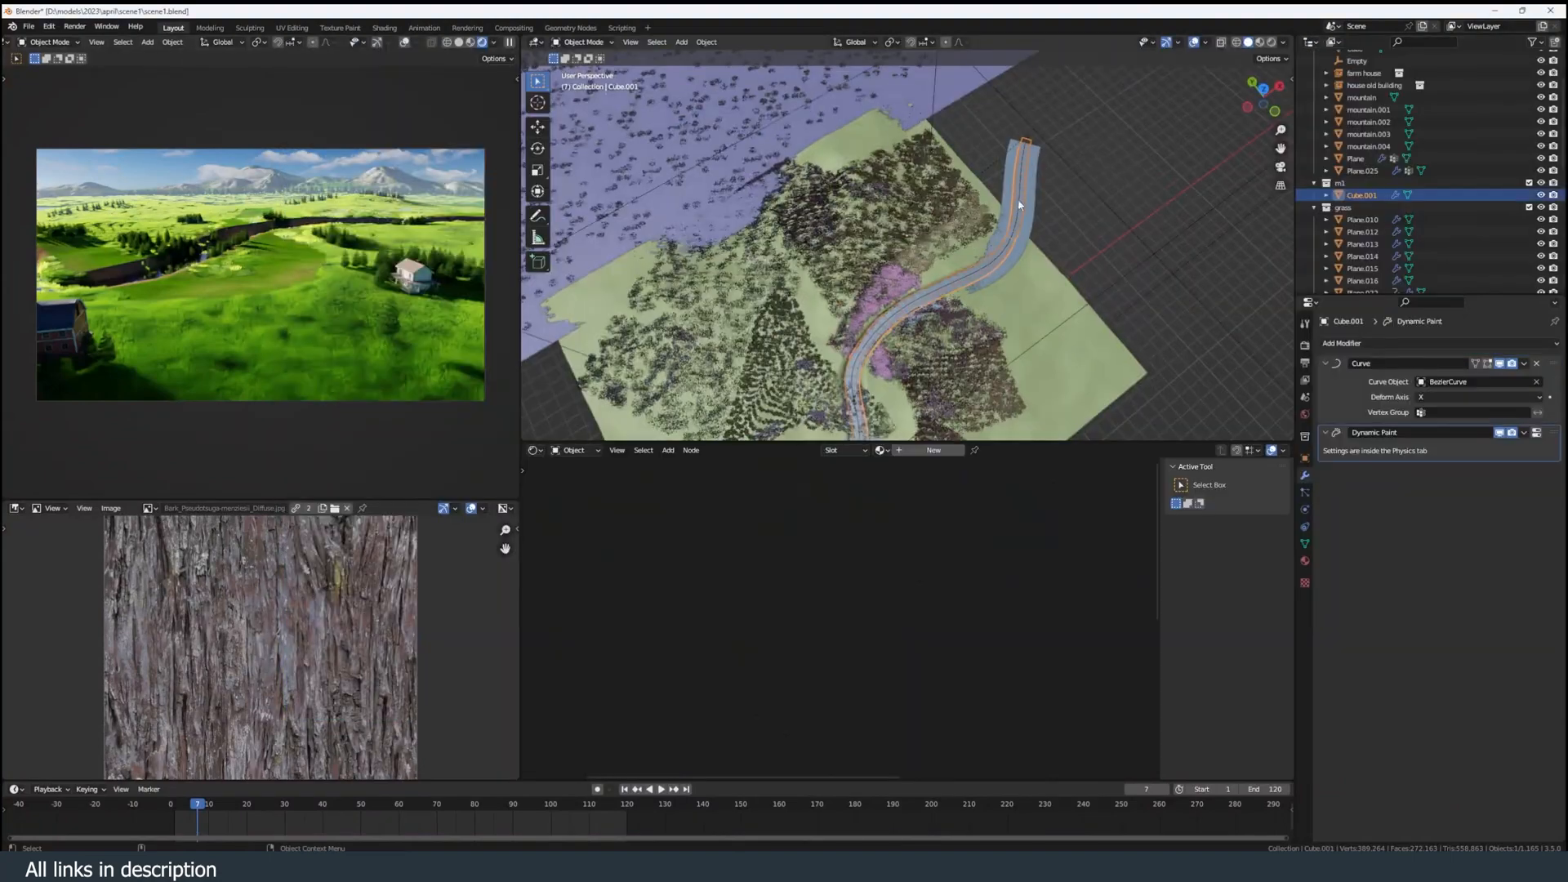
key(KP_7)
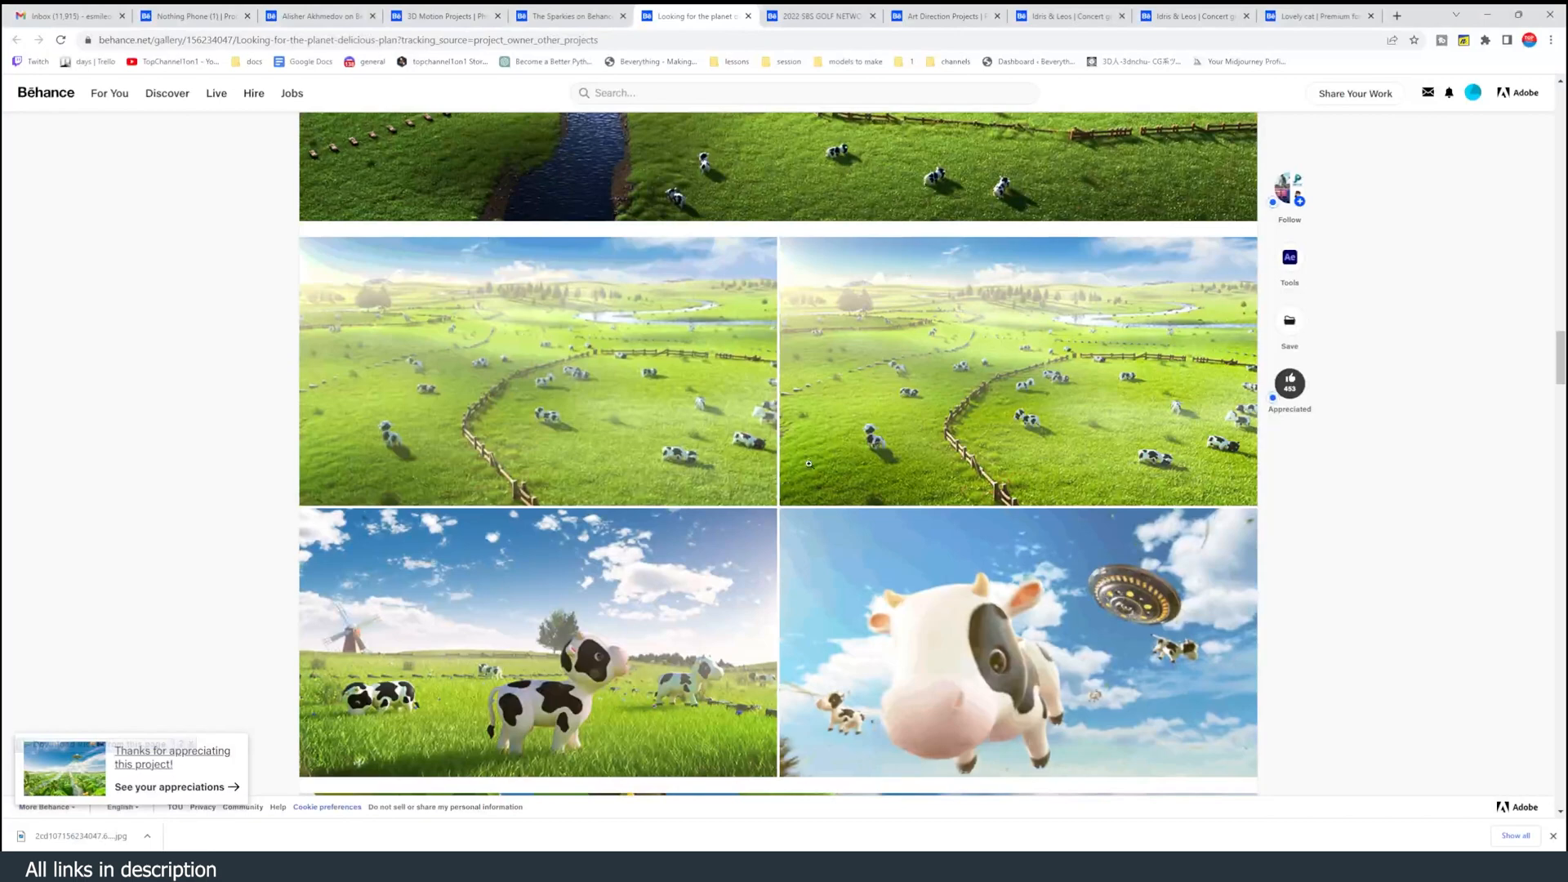
- Browse from the reference project to the designer's profile and view the Nothing Phone (1) film
scroll(down, 3)
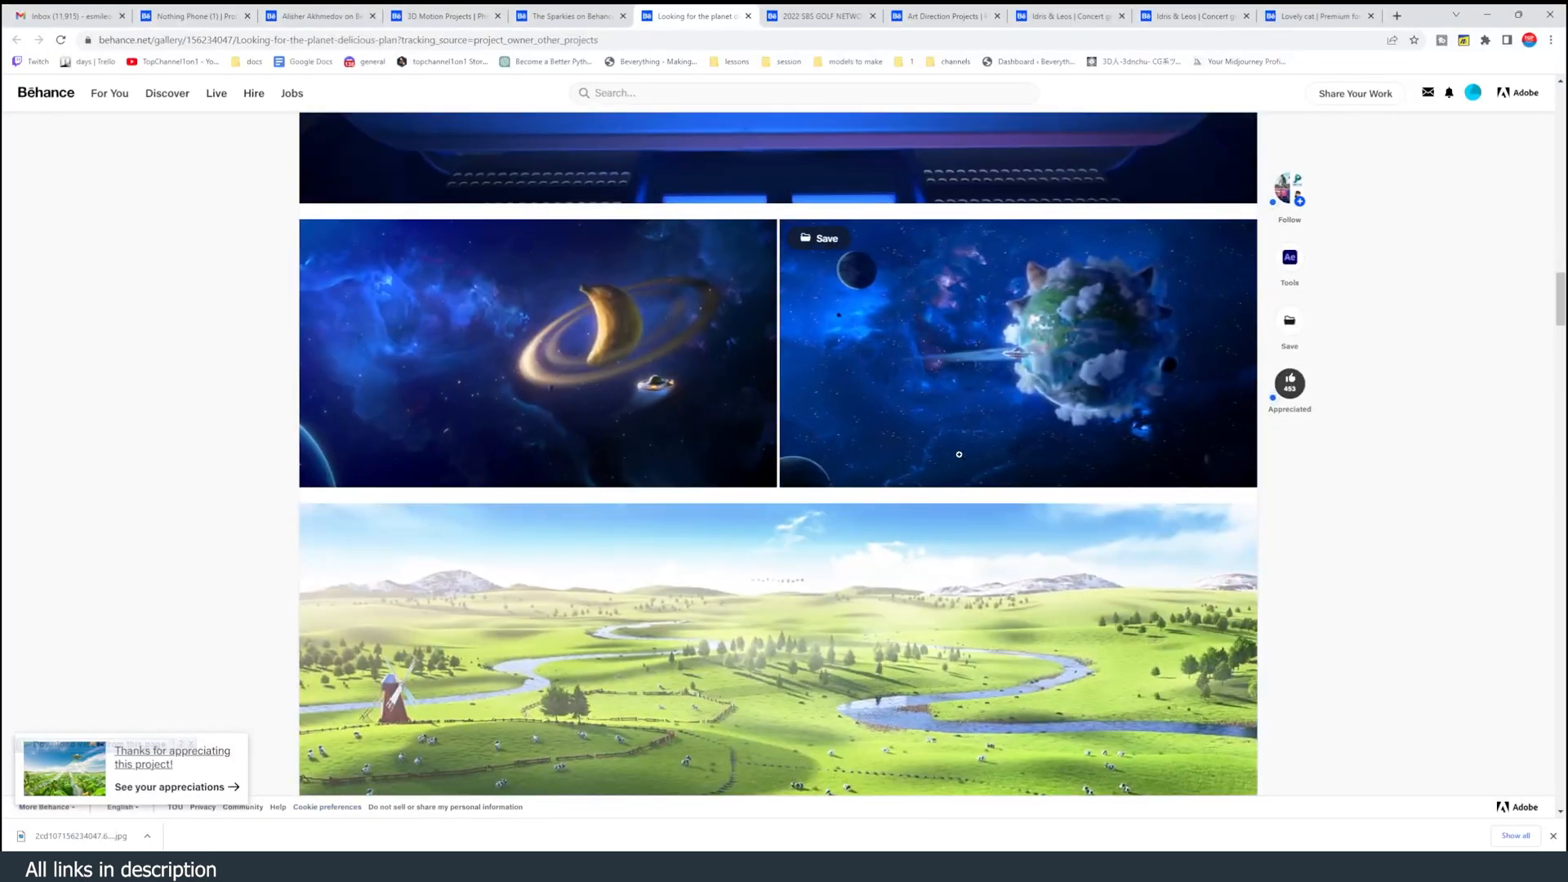
click(444, 15)
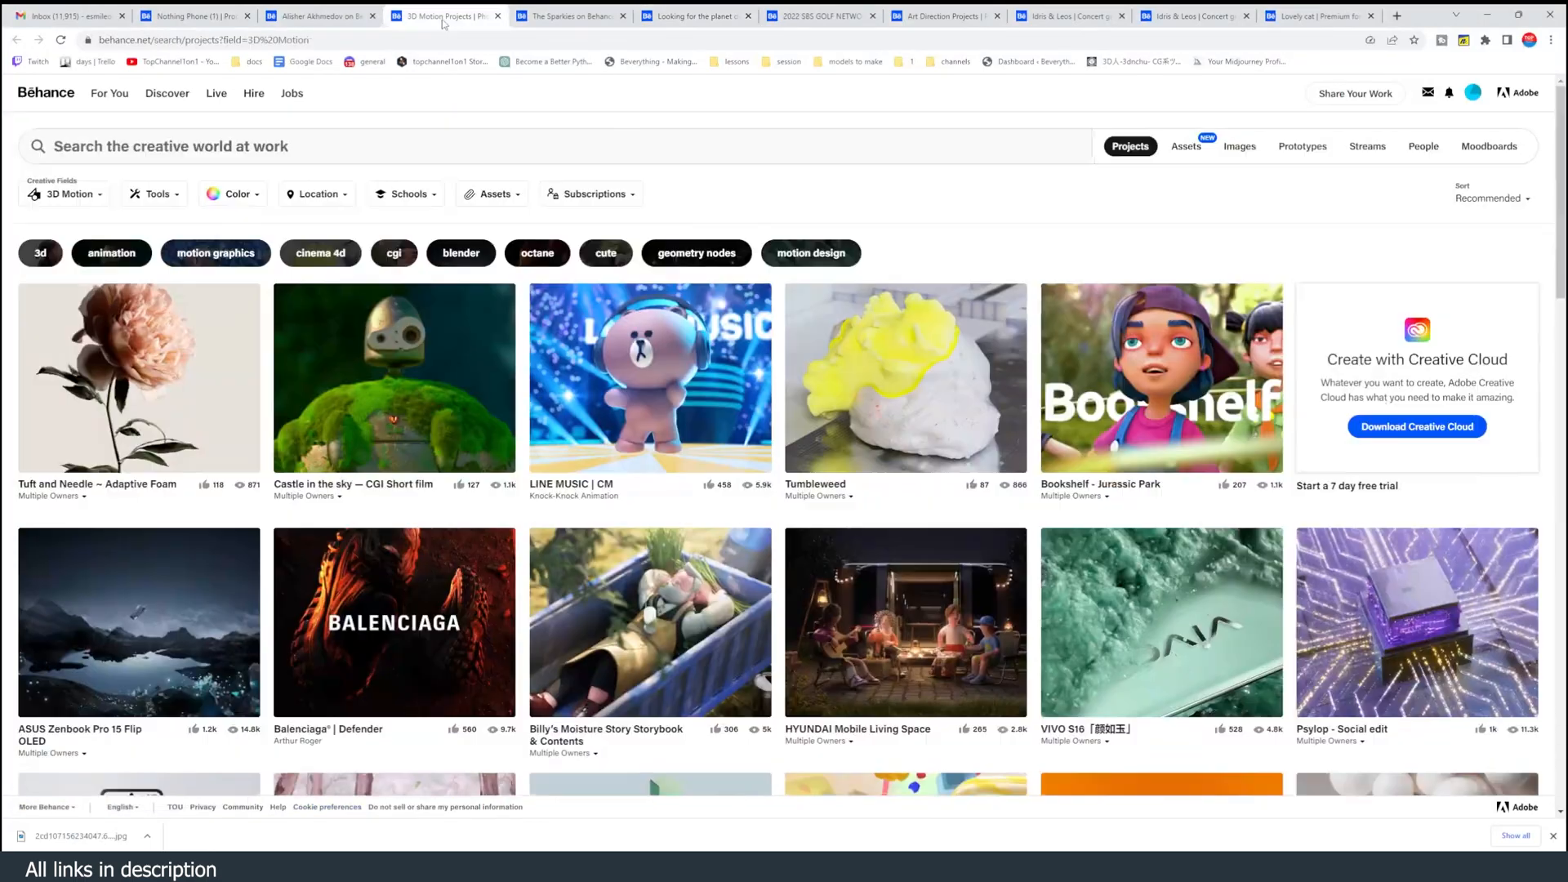
click(317, 14)
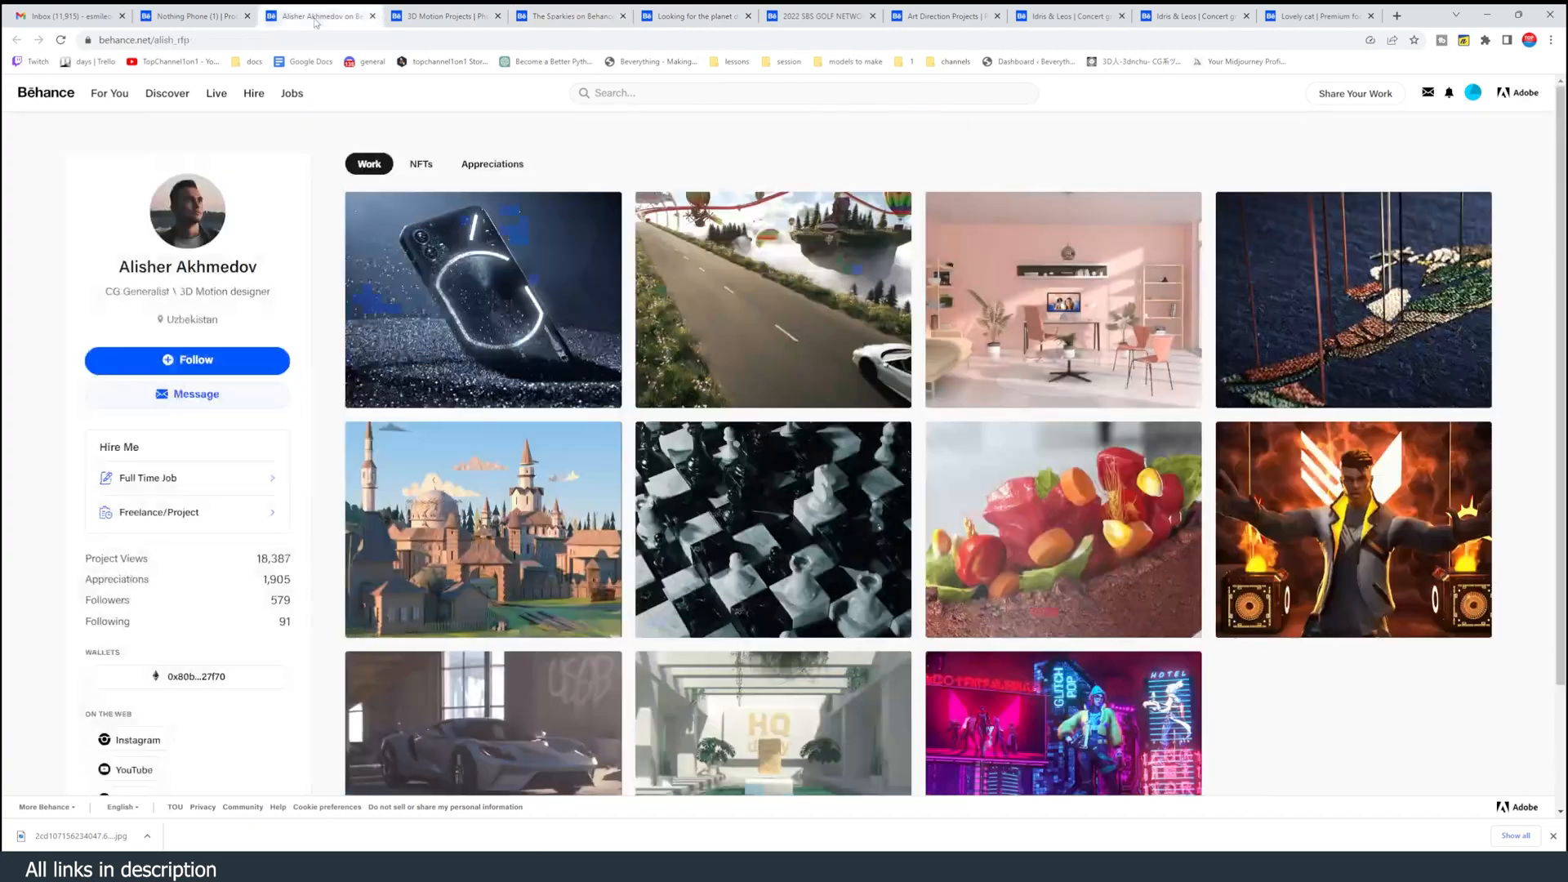
click(482, 301)
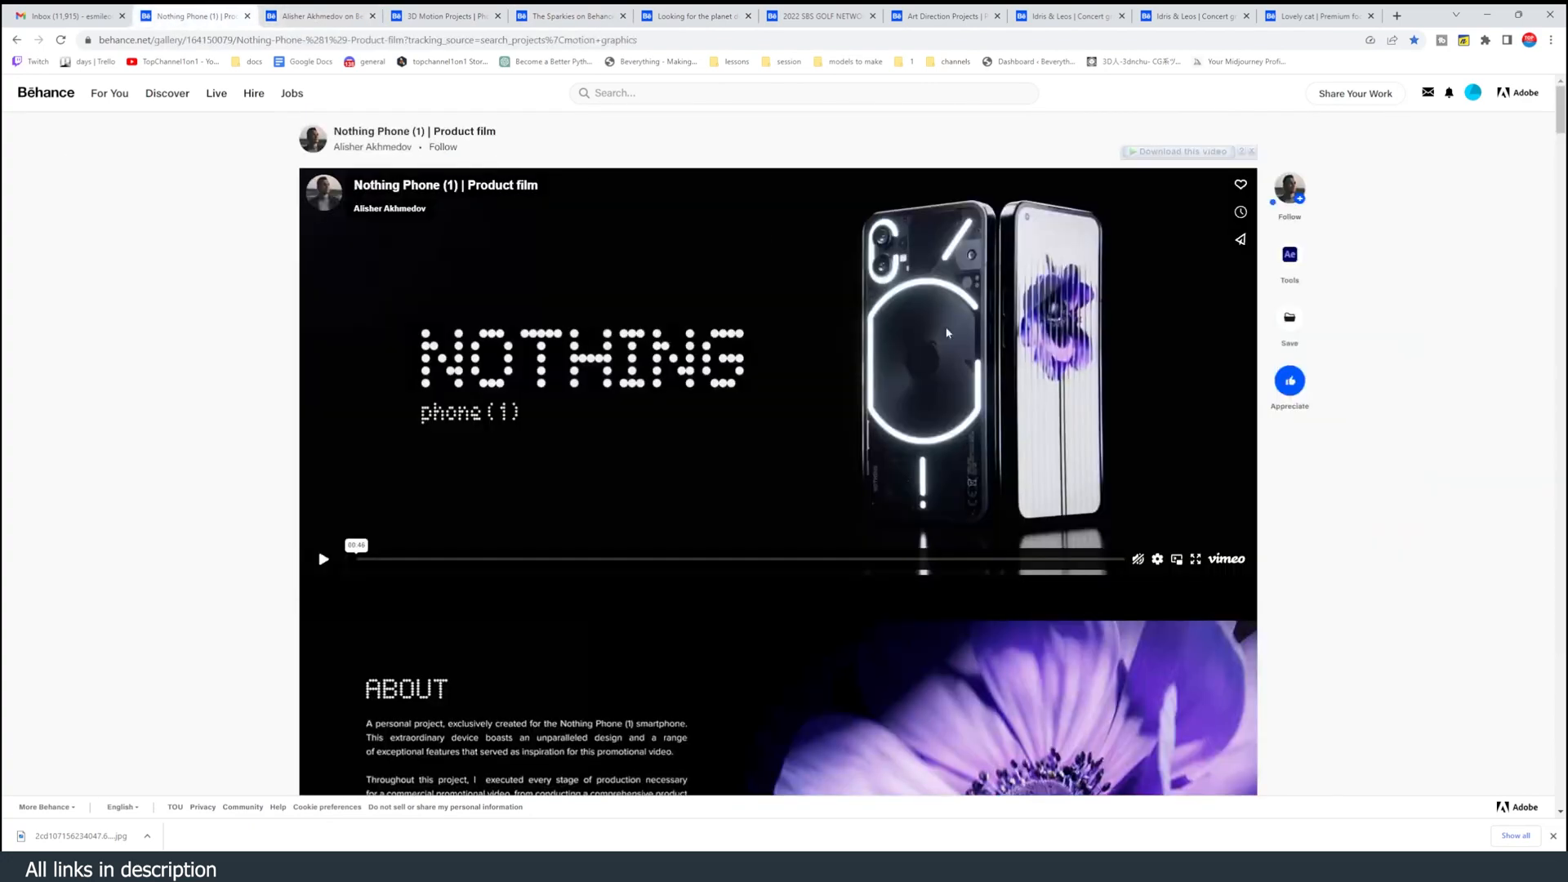
scroll(down, 3)
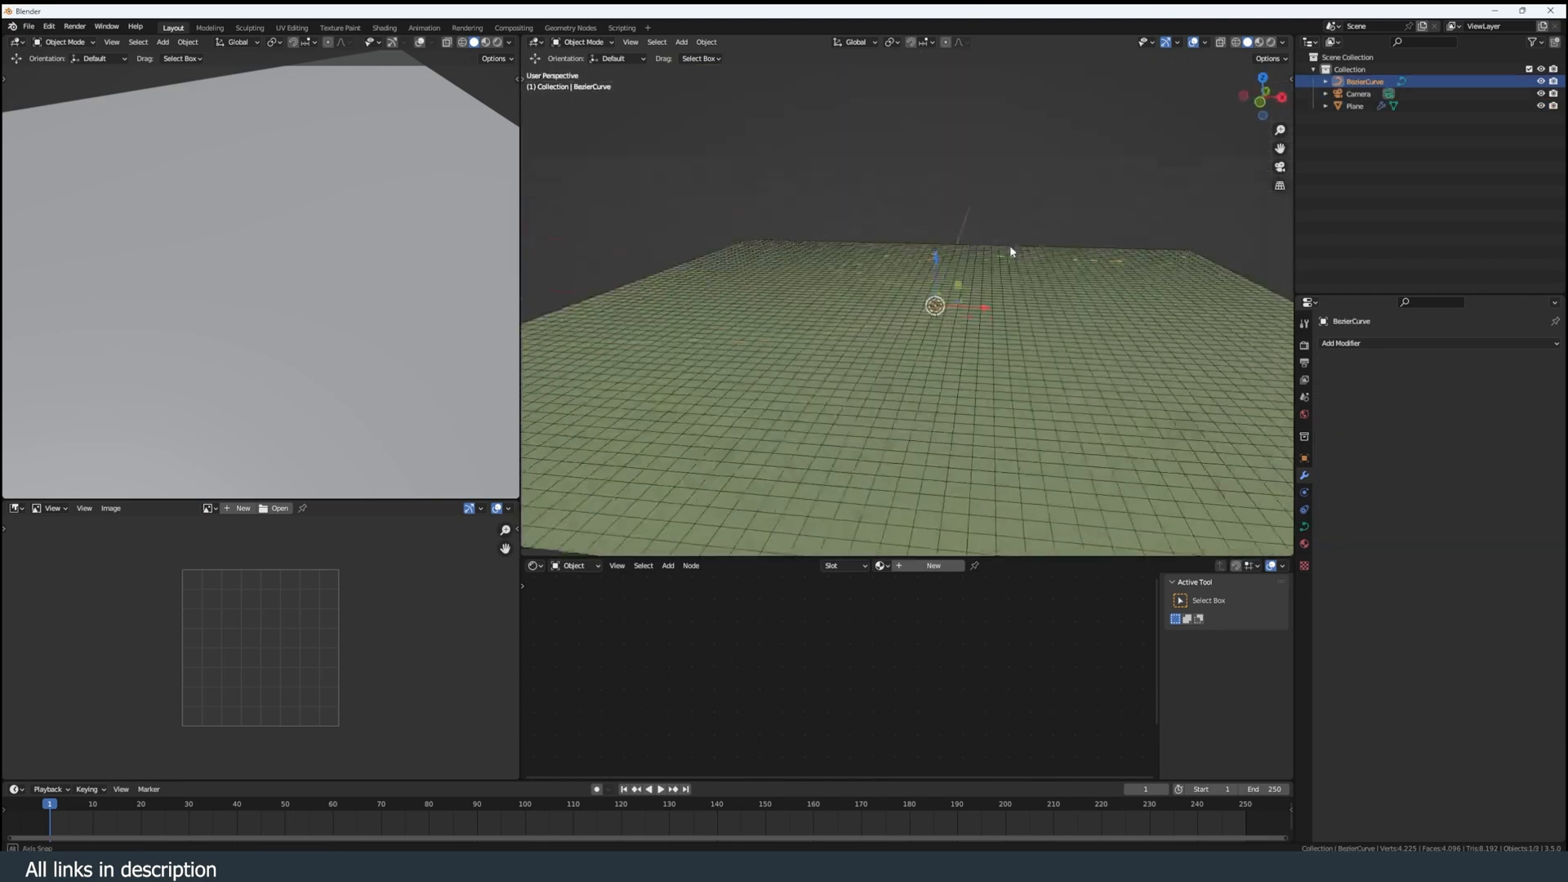
- Make the ground plane a Dynamic Paint canvas with Surface Type set to Weight
click(1351, 106)
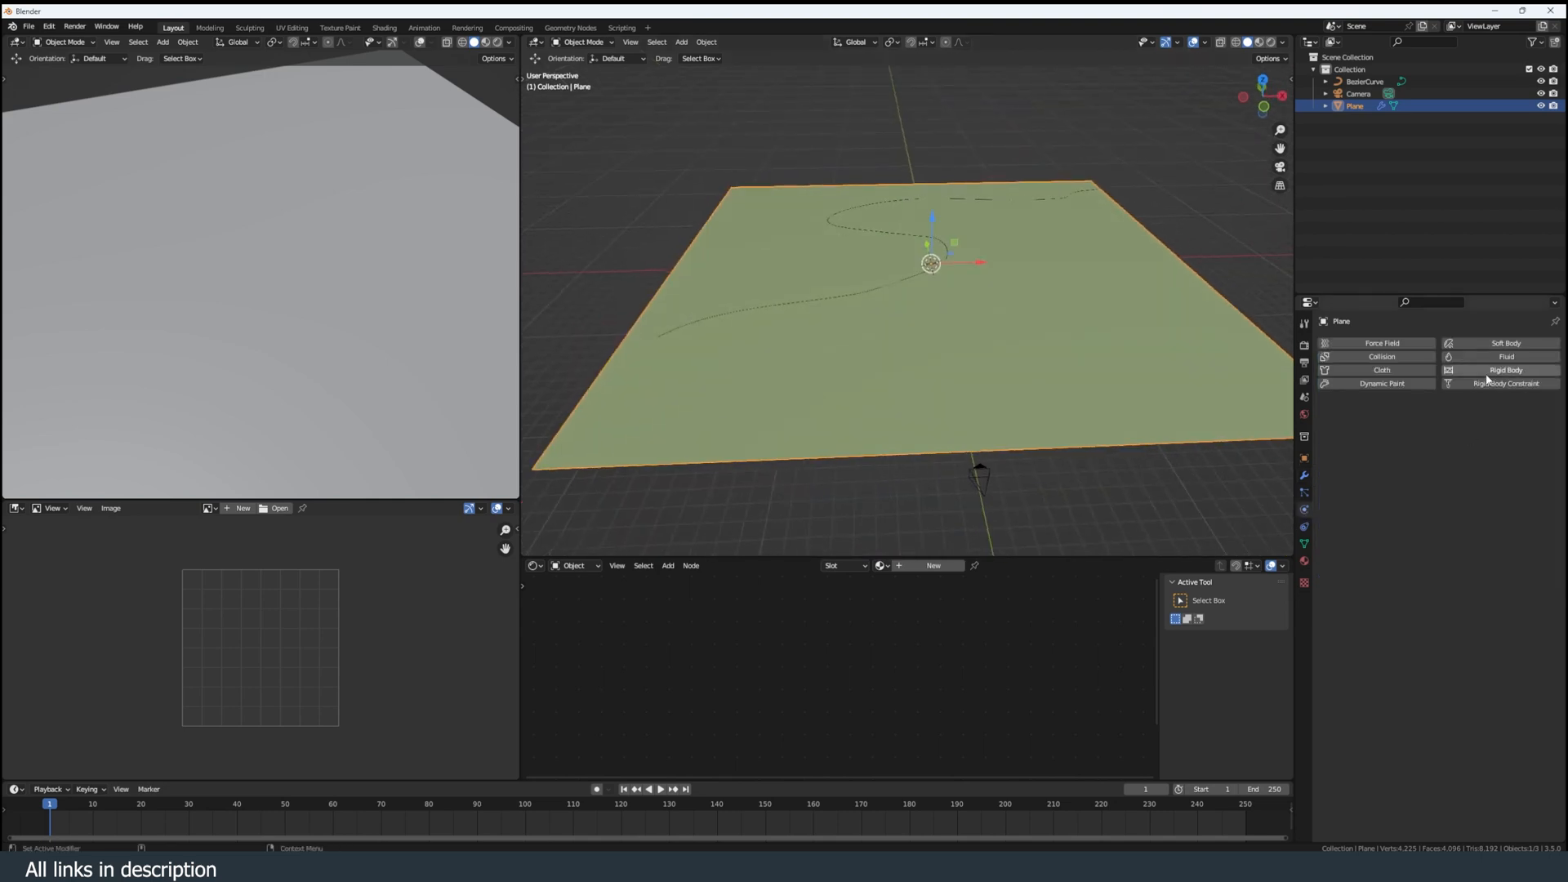
click(1382, 383)
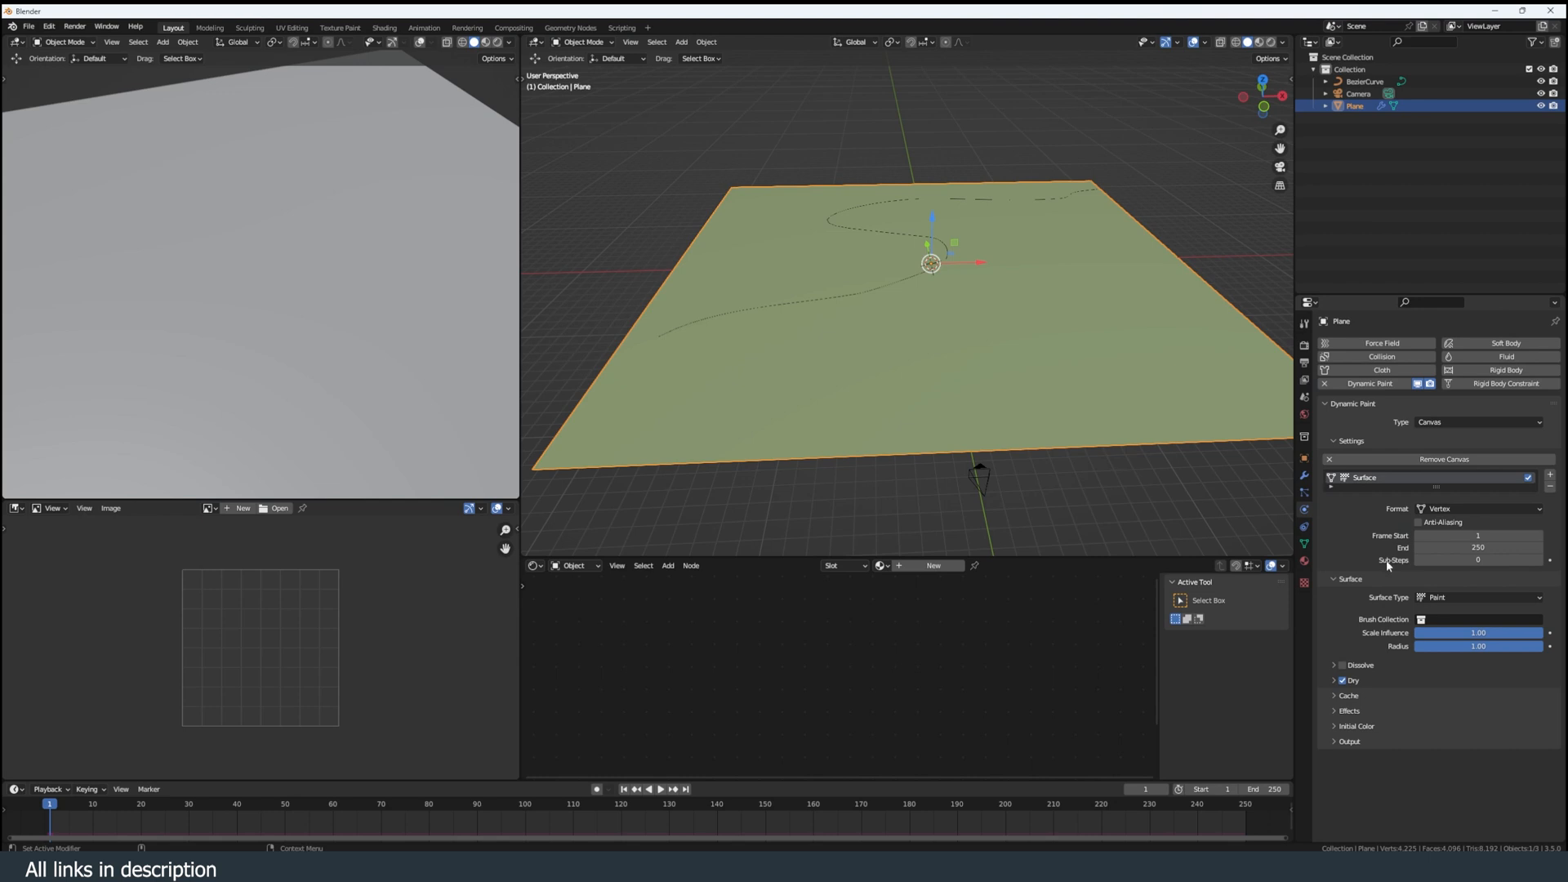
click(1480, 598)
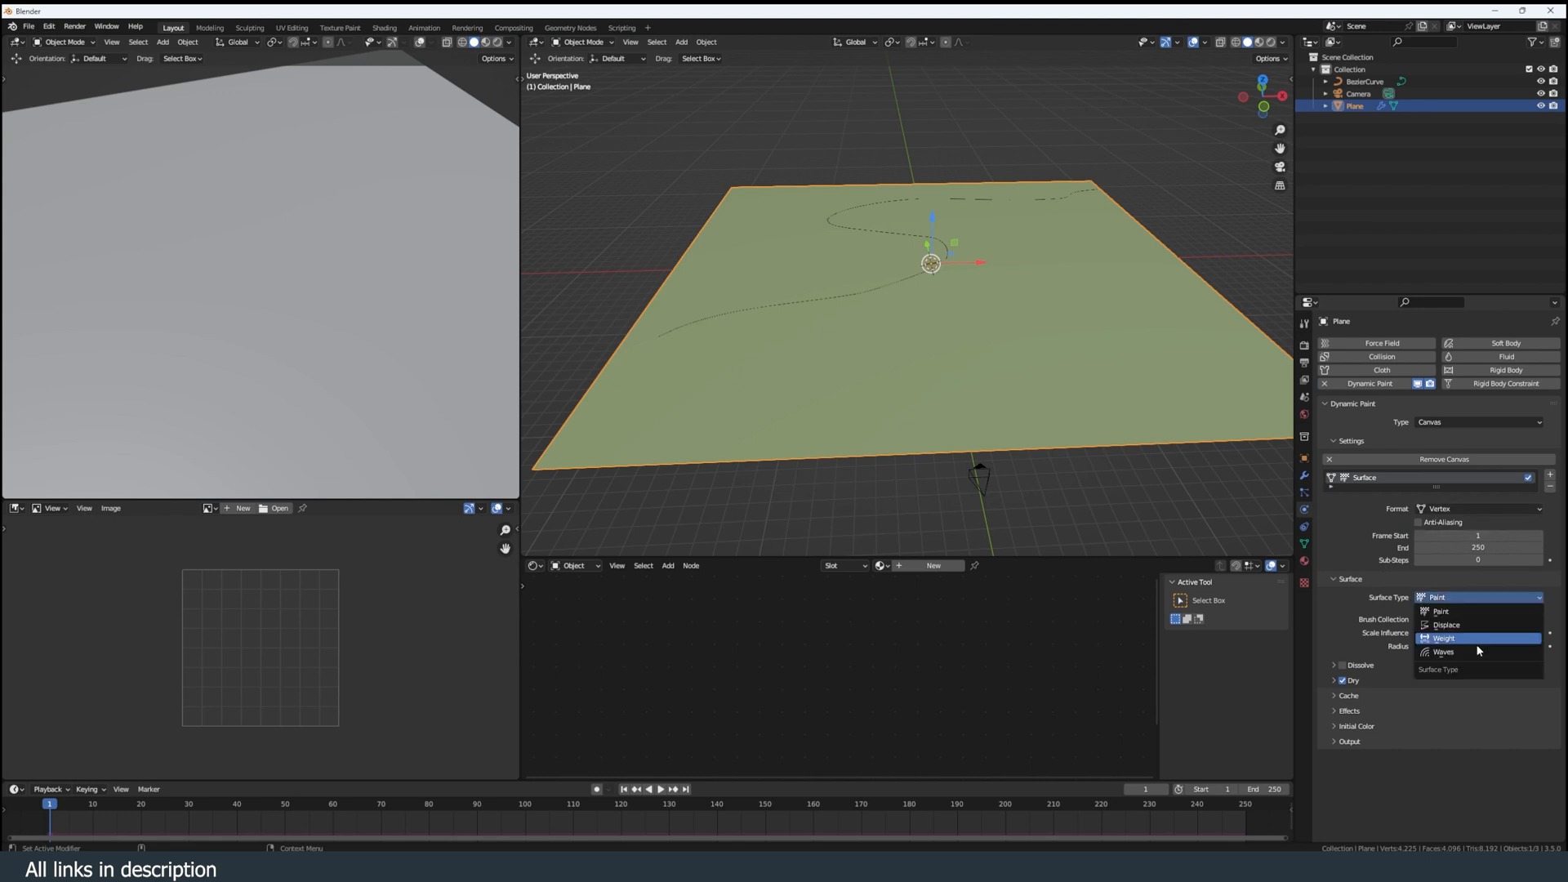
click(1444, 637)
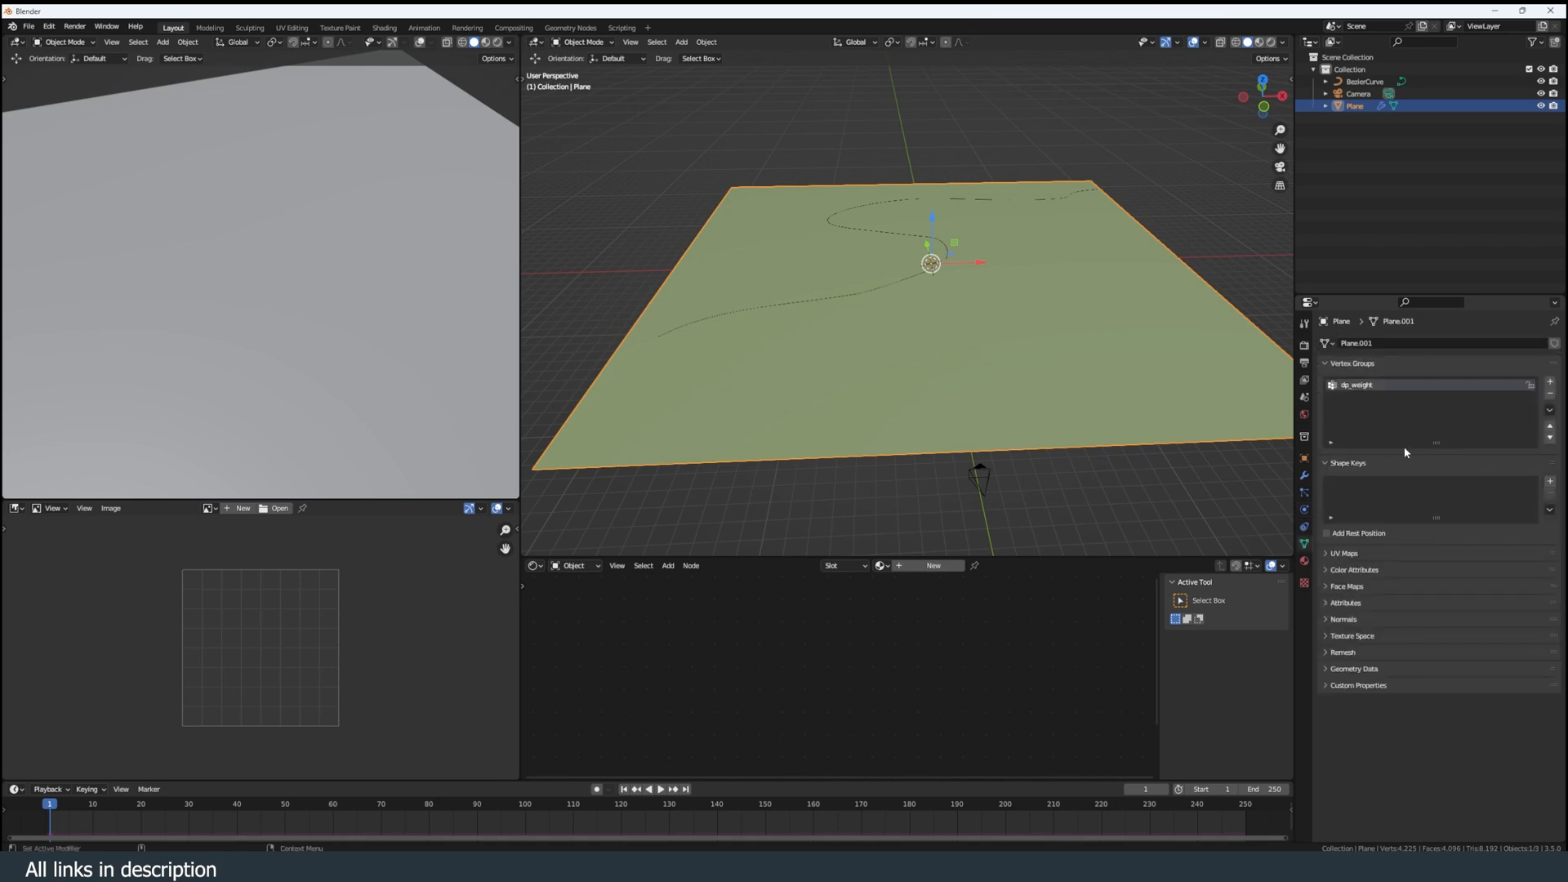
- Add a new modifier to the plane from the Add Modifier list
click(1340, 343)
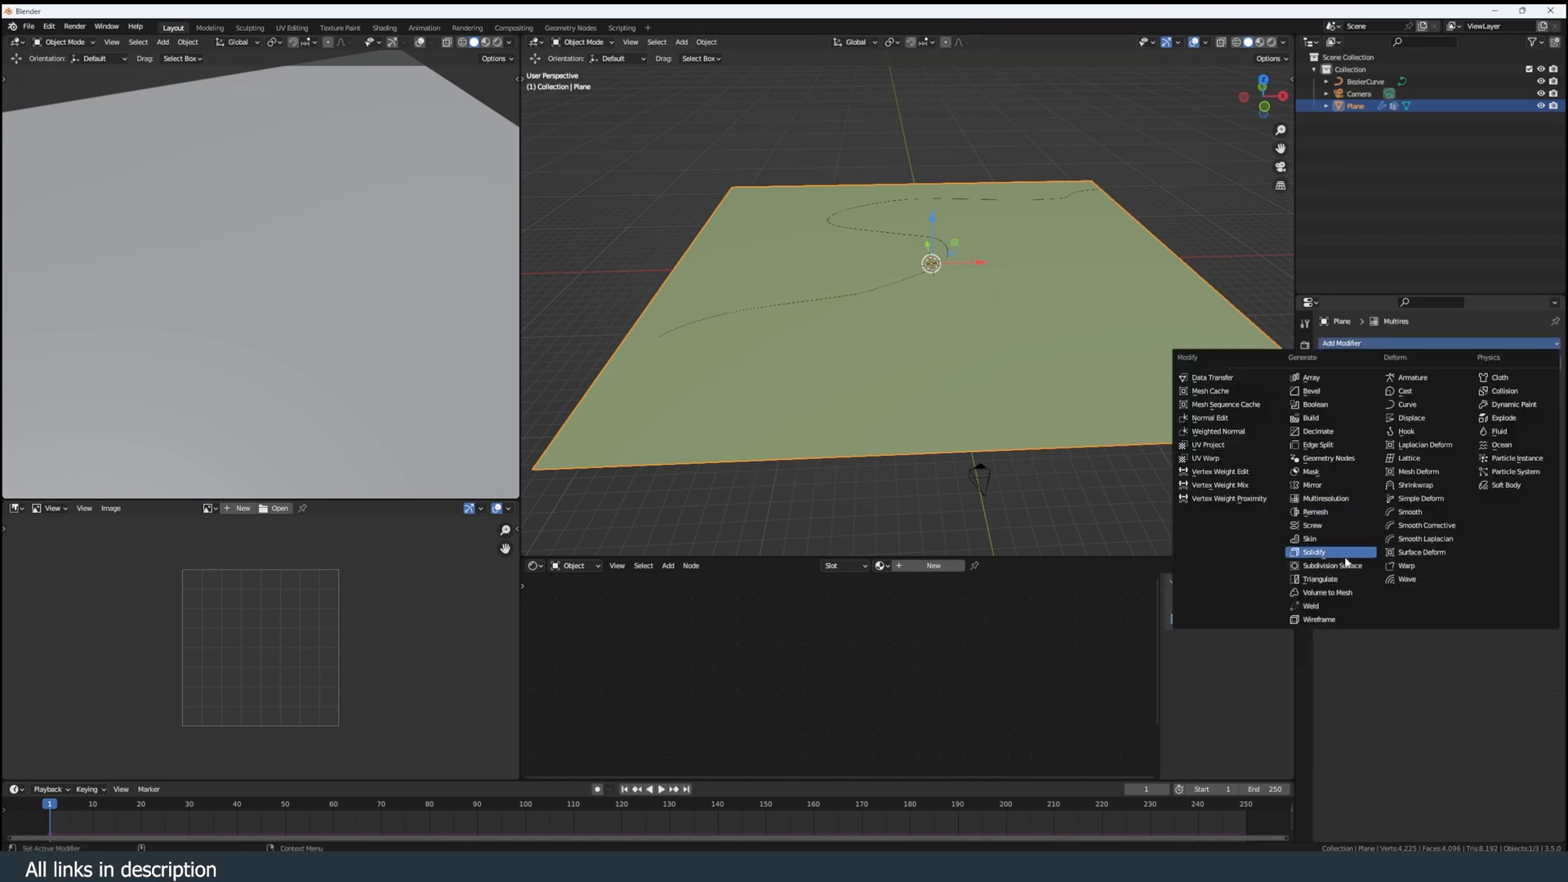
click(1411, 418)
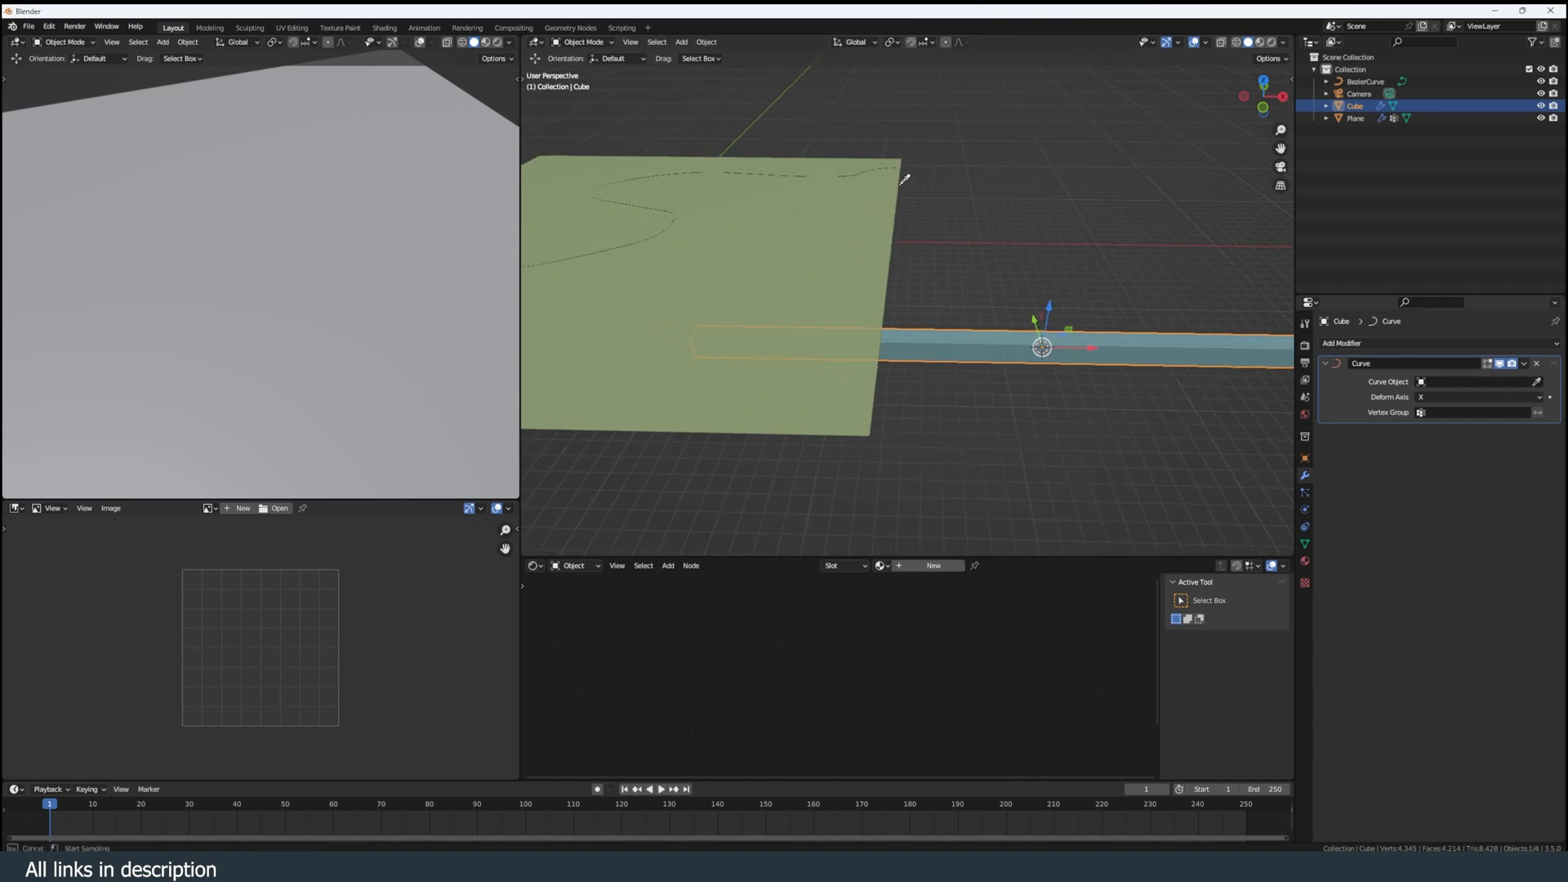
- Deform the box along BezierCurve and make it a Dynamic Paint brush
click(1474, 382)
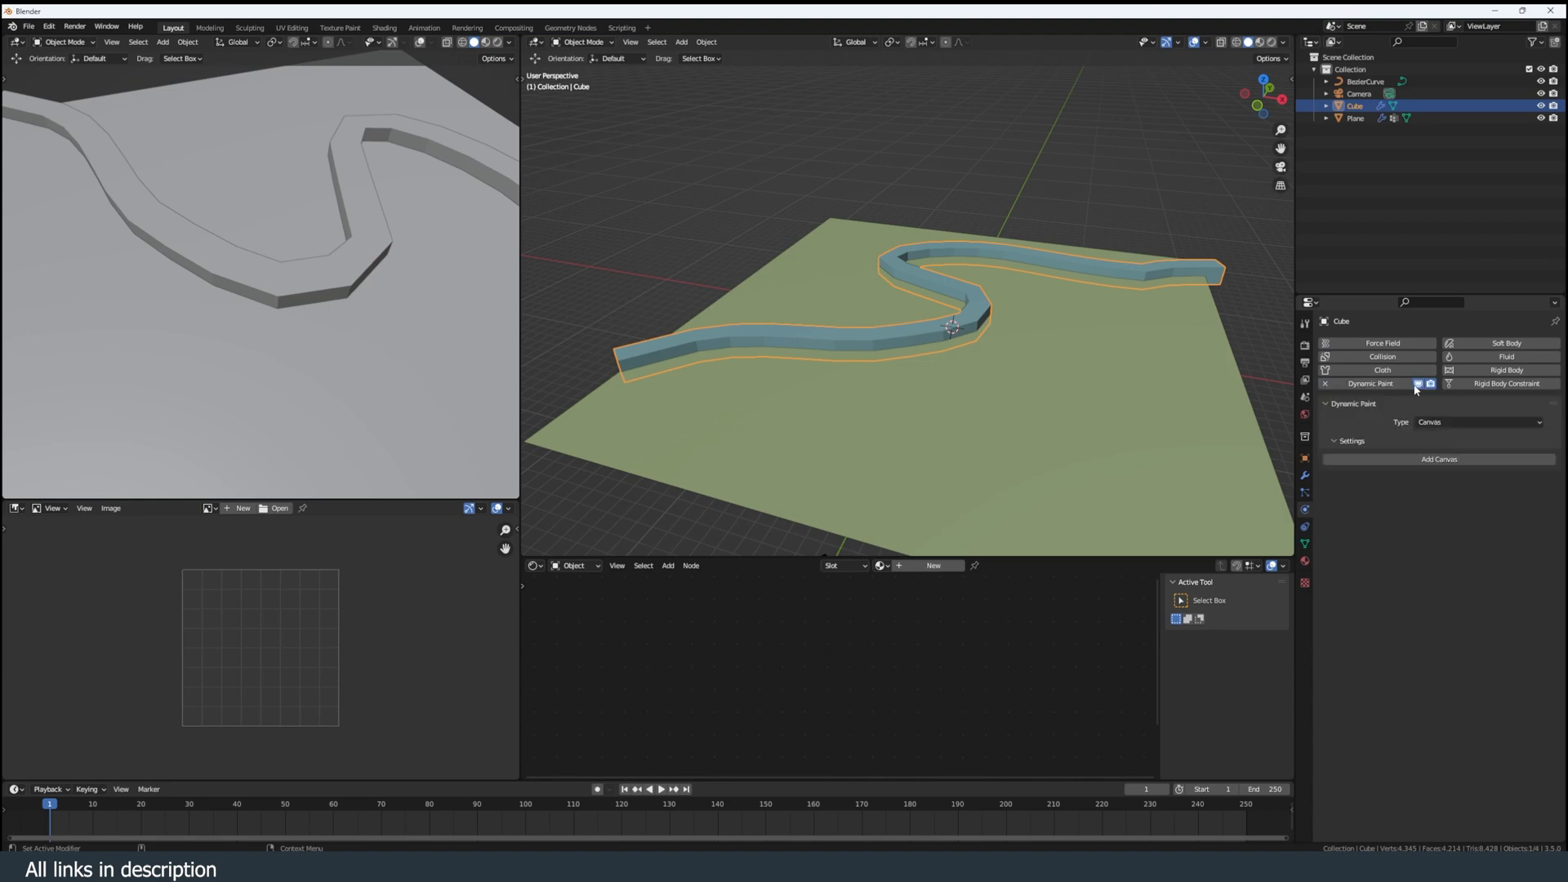
click(1477, 422)
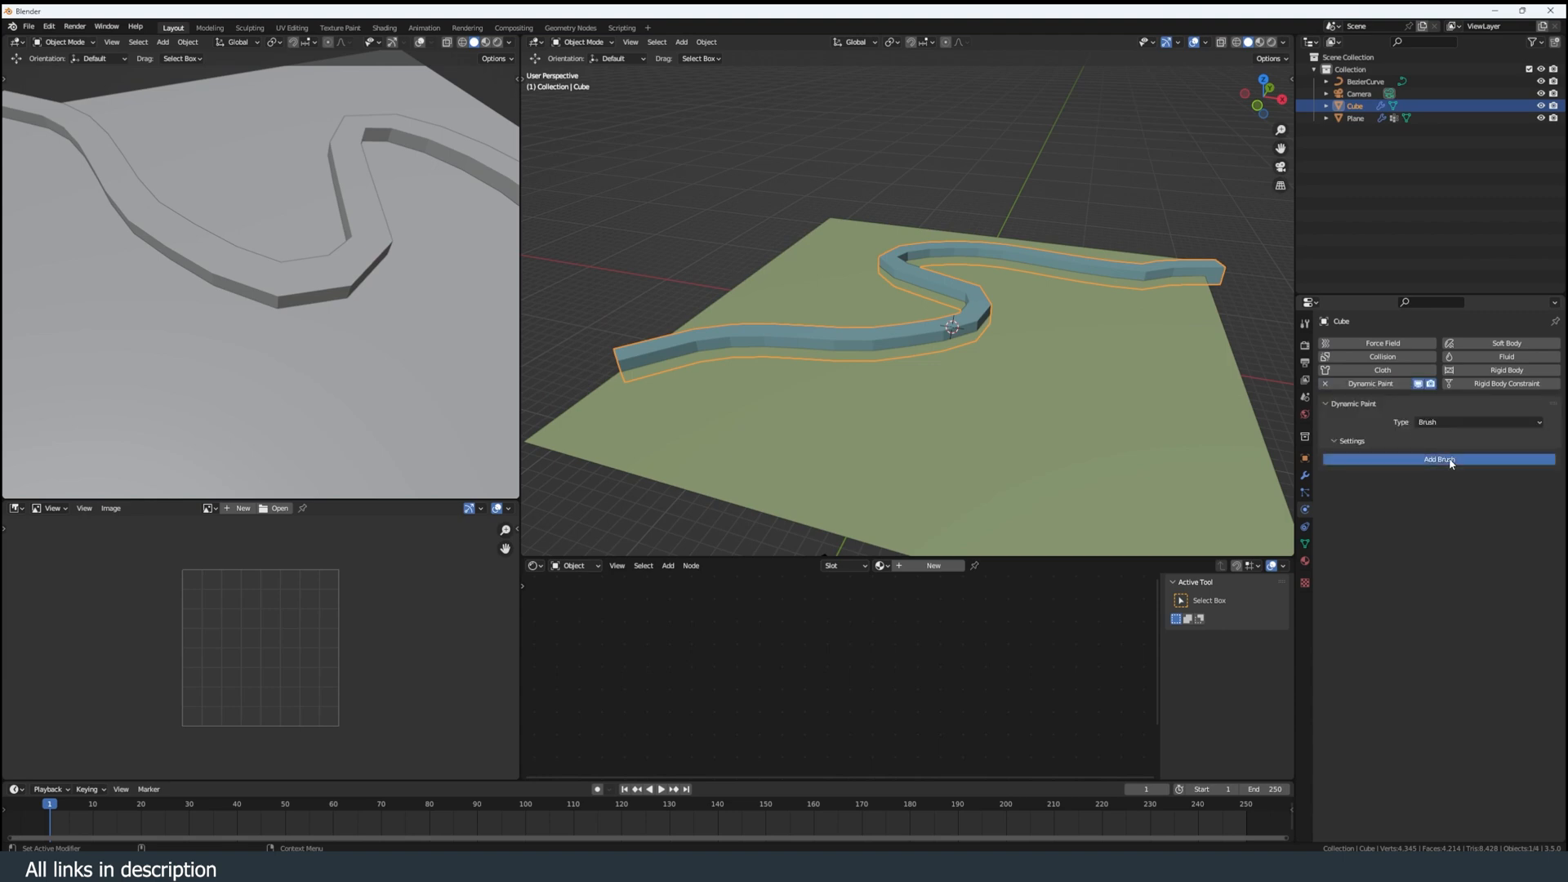
click(1438, 459)
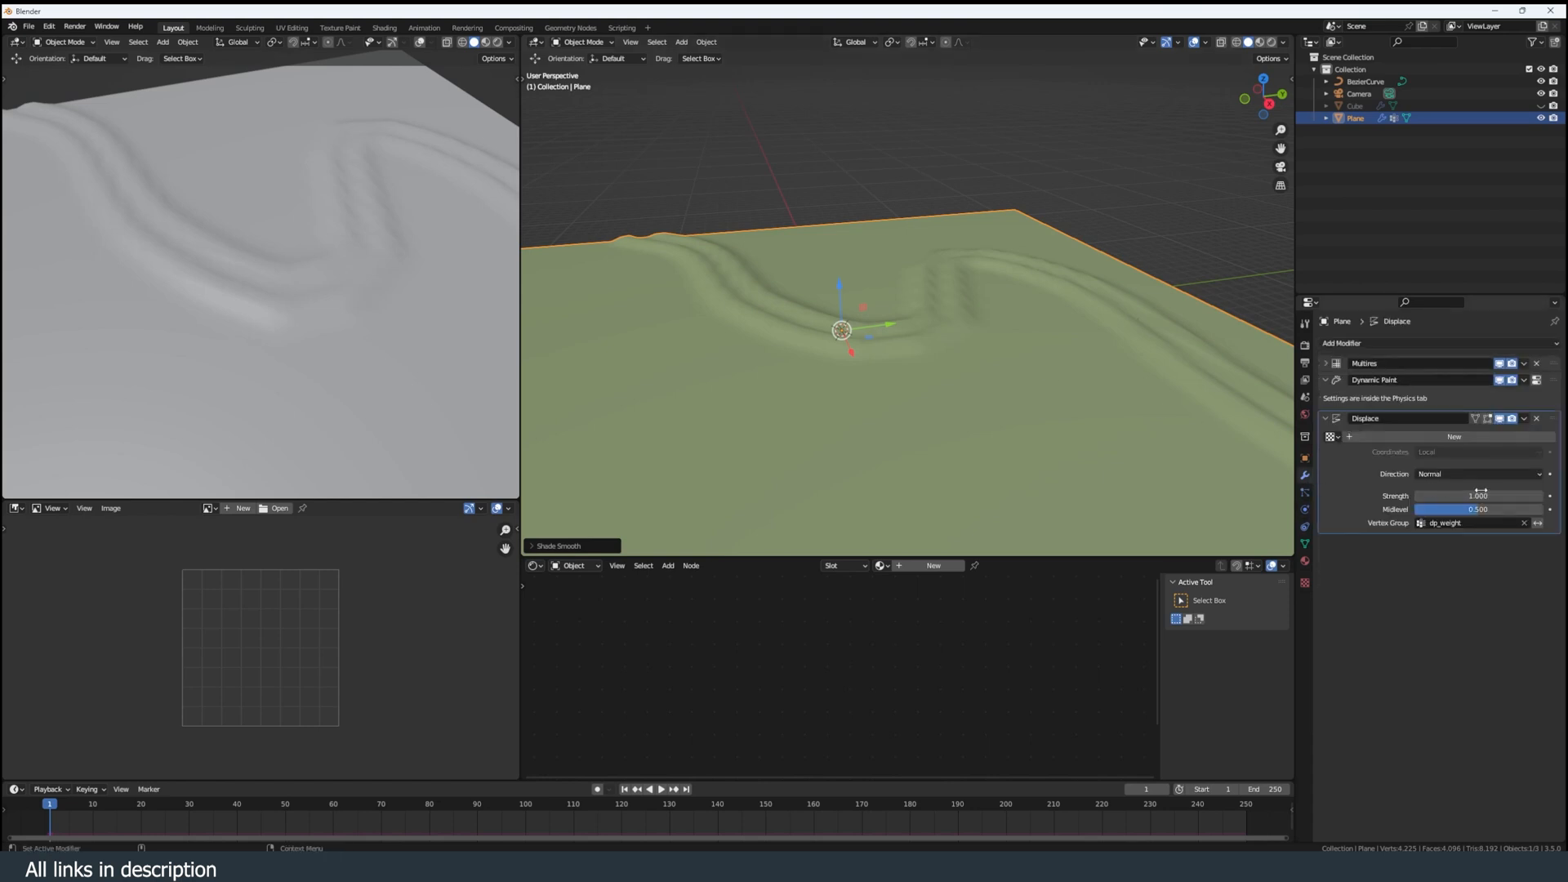
- Deepen the channel with Displace strength -3.0 and show the river cube as wireframe
drag(1478, 495, 1409, 495)
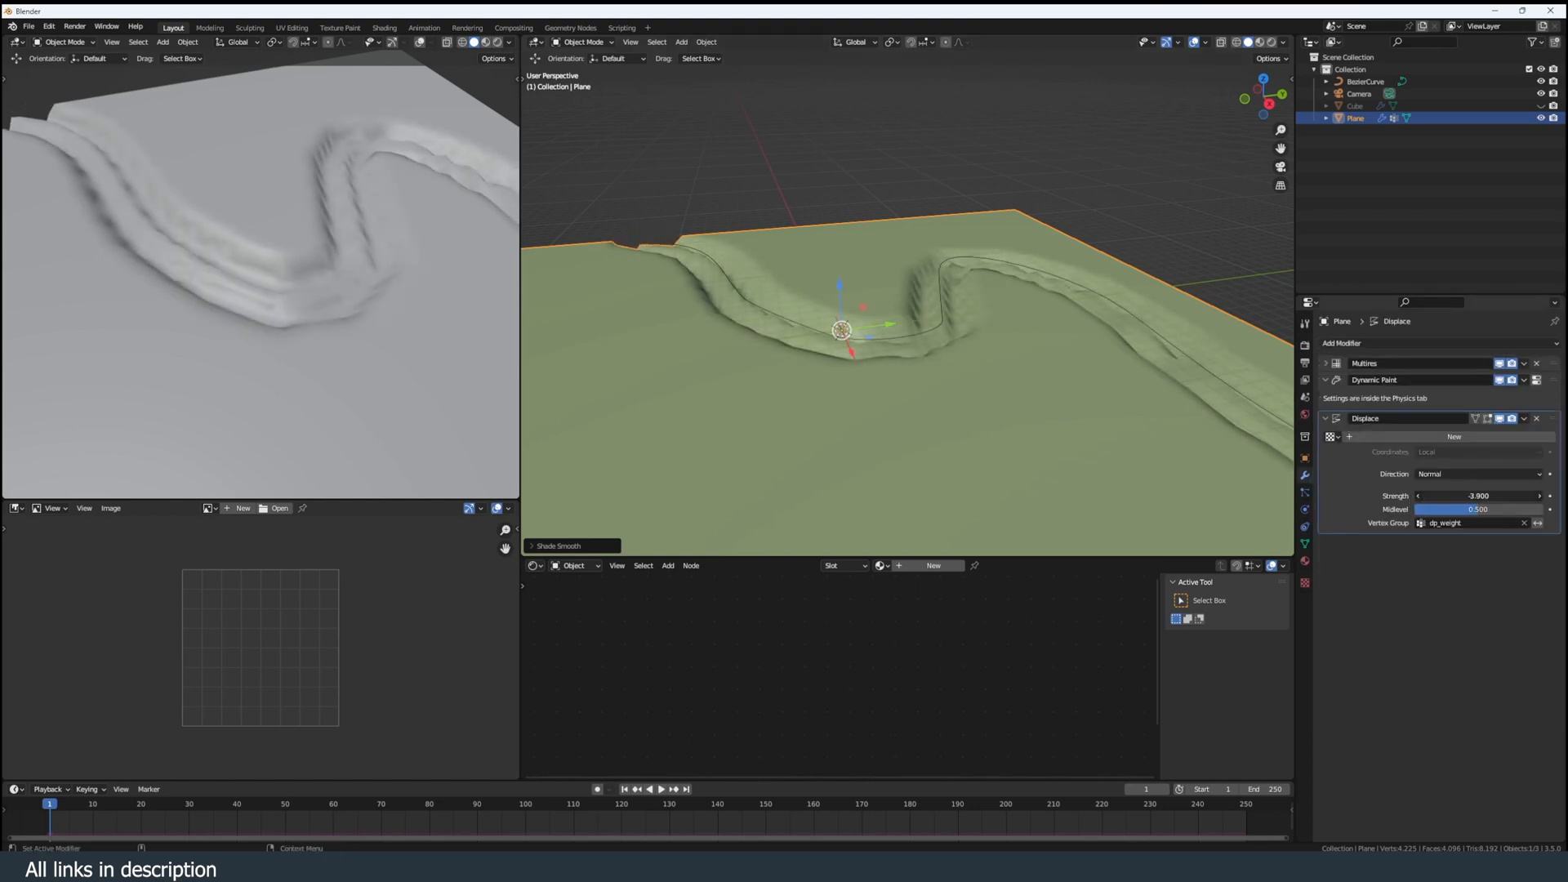
click(1352, 106)
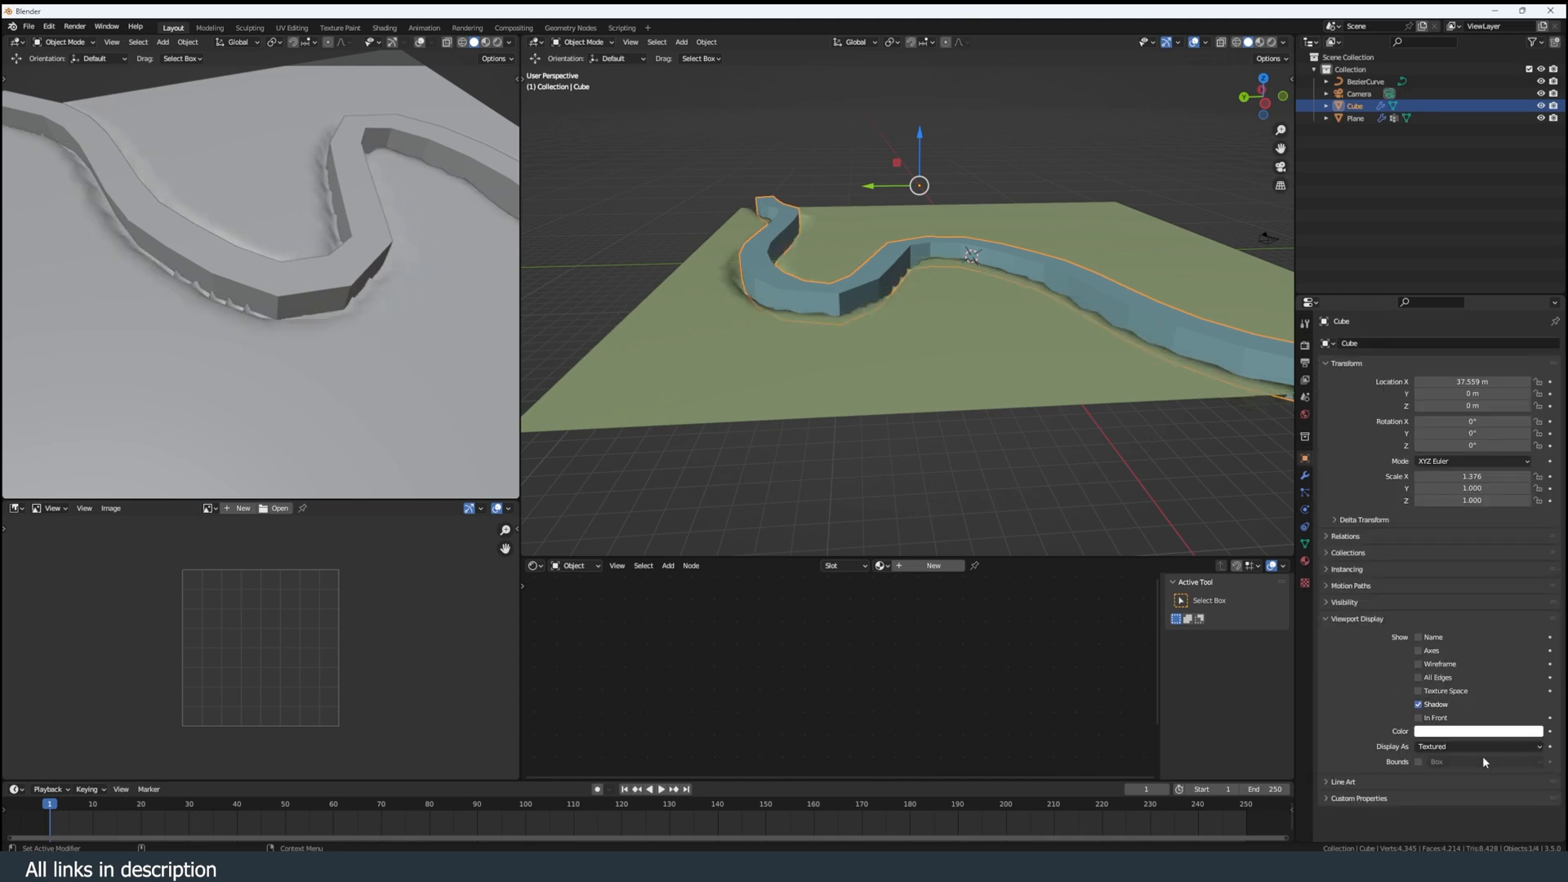
click(1476, 746)
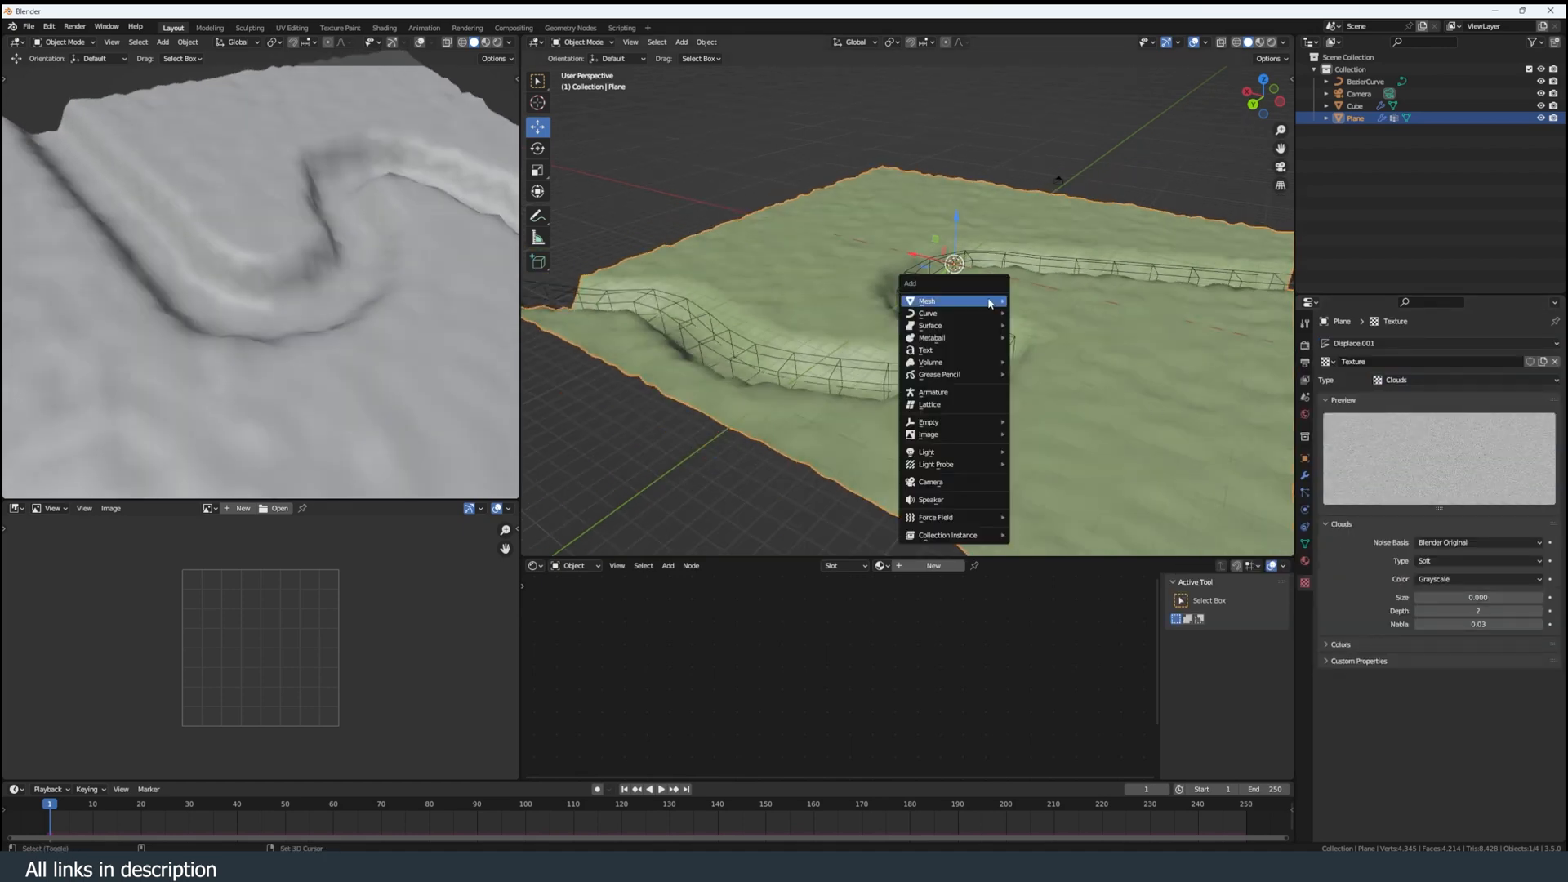
- Add an empty object to the scene
click(928, 422)
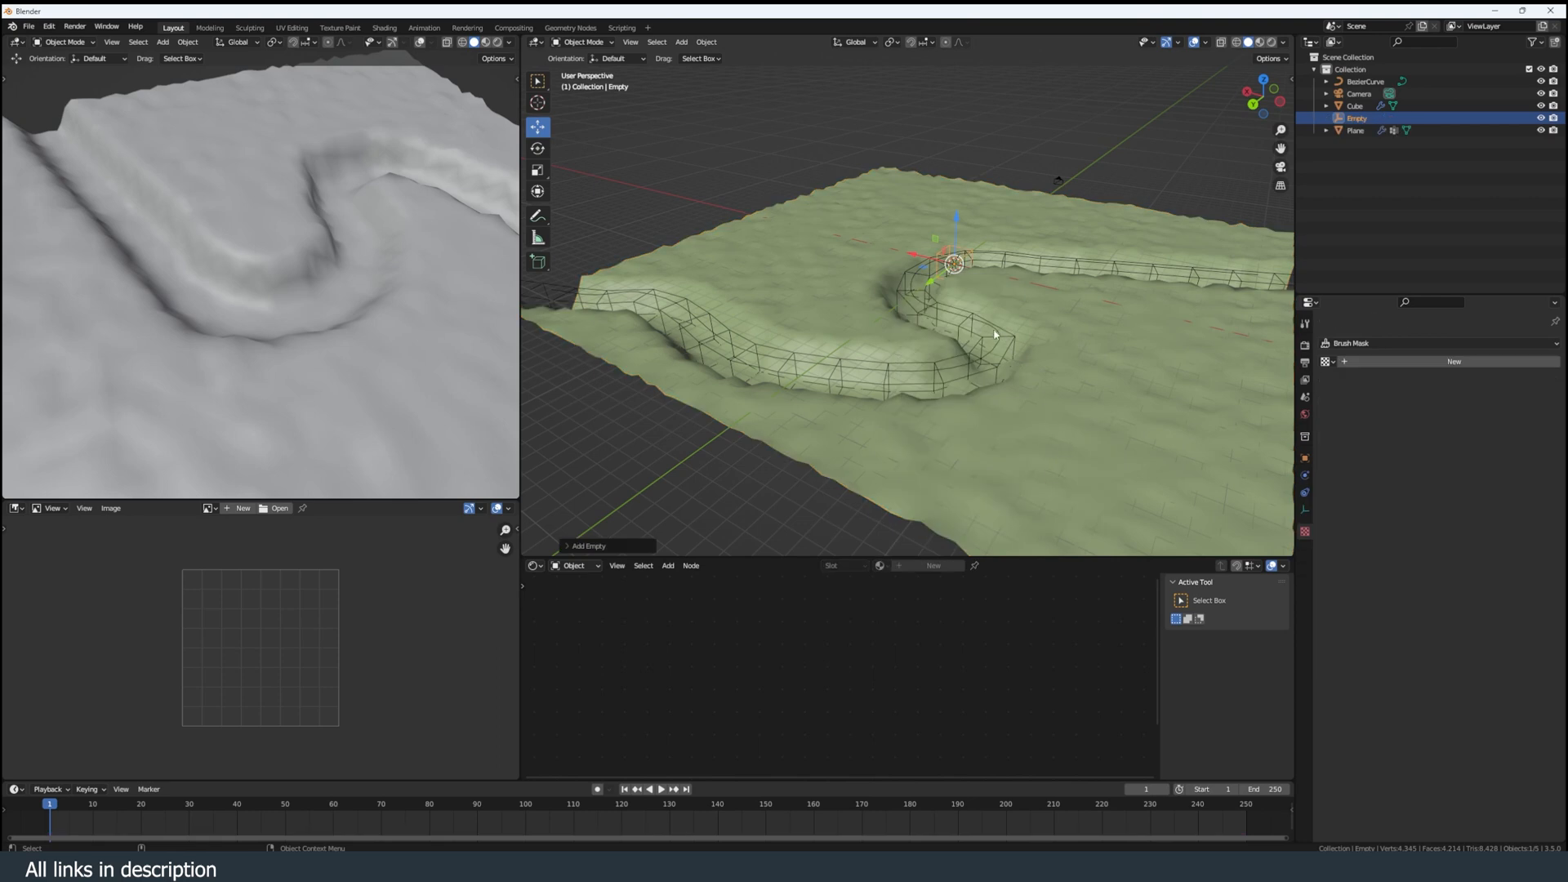
click(1353, 130)
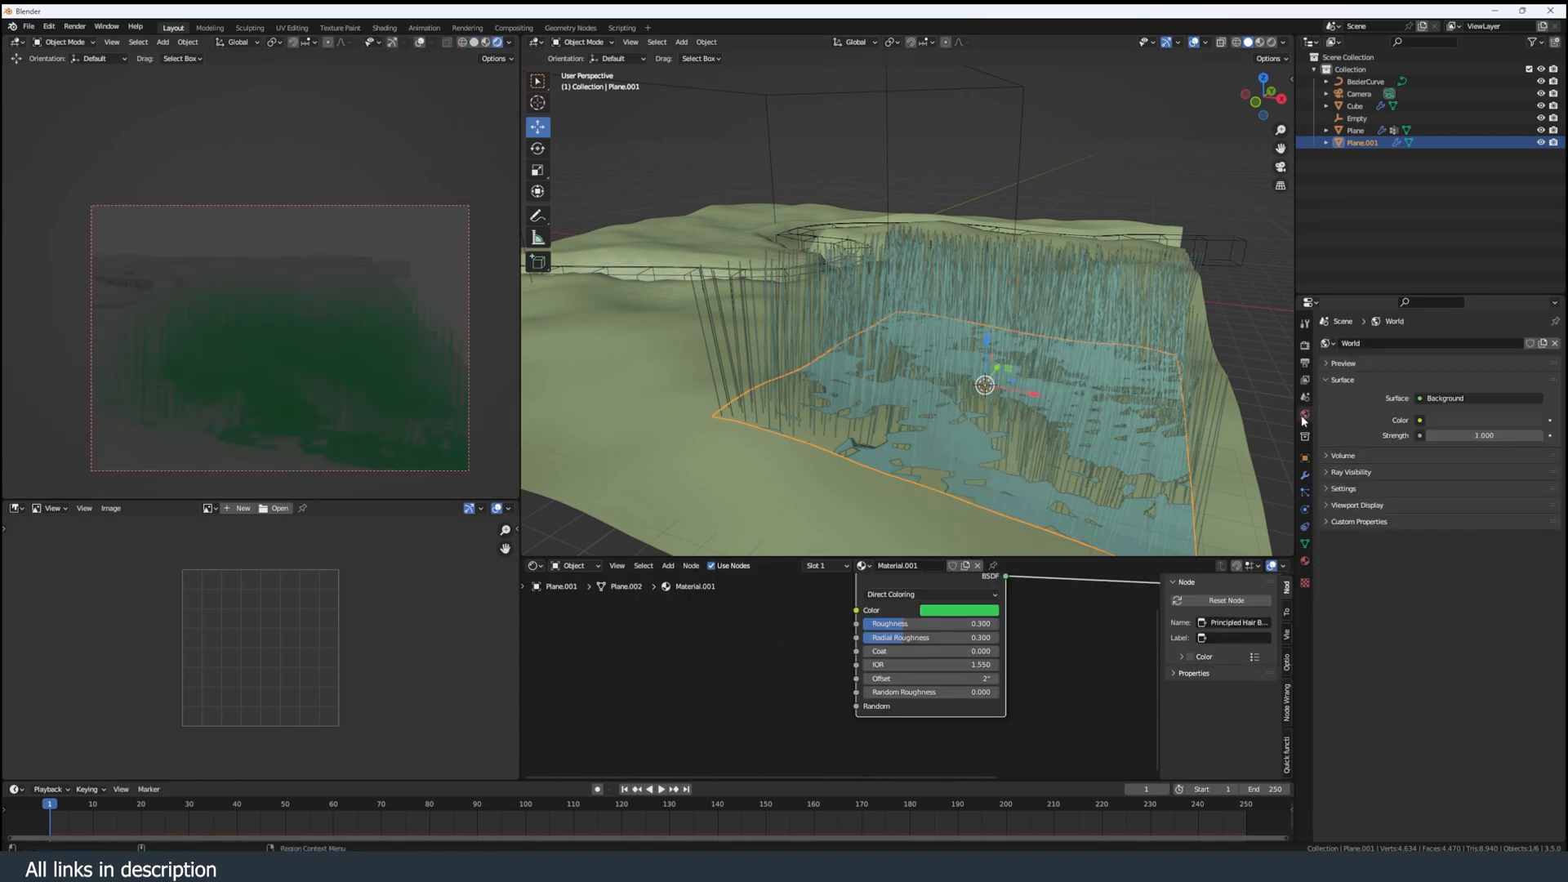
- Enable child strands in the hair particle system for denser grass
click(1304, 493)
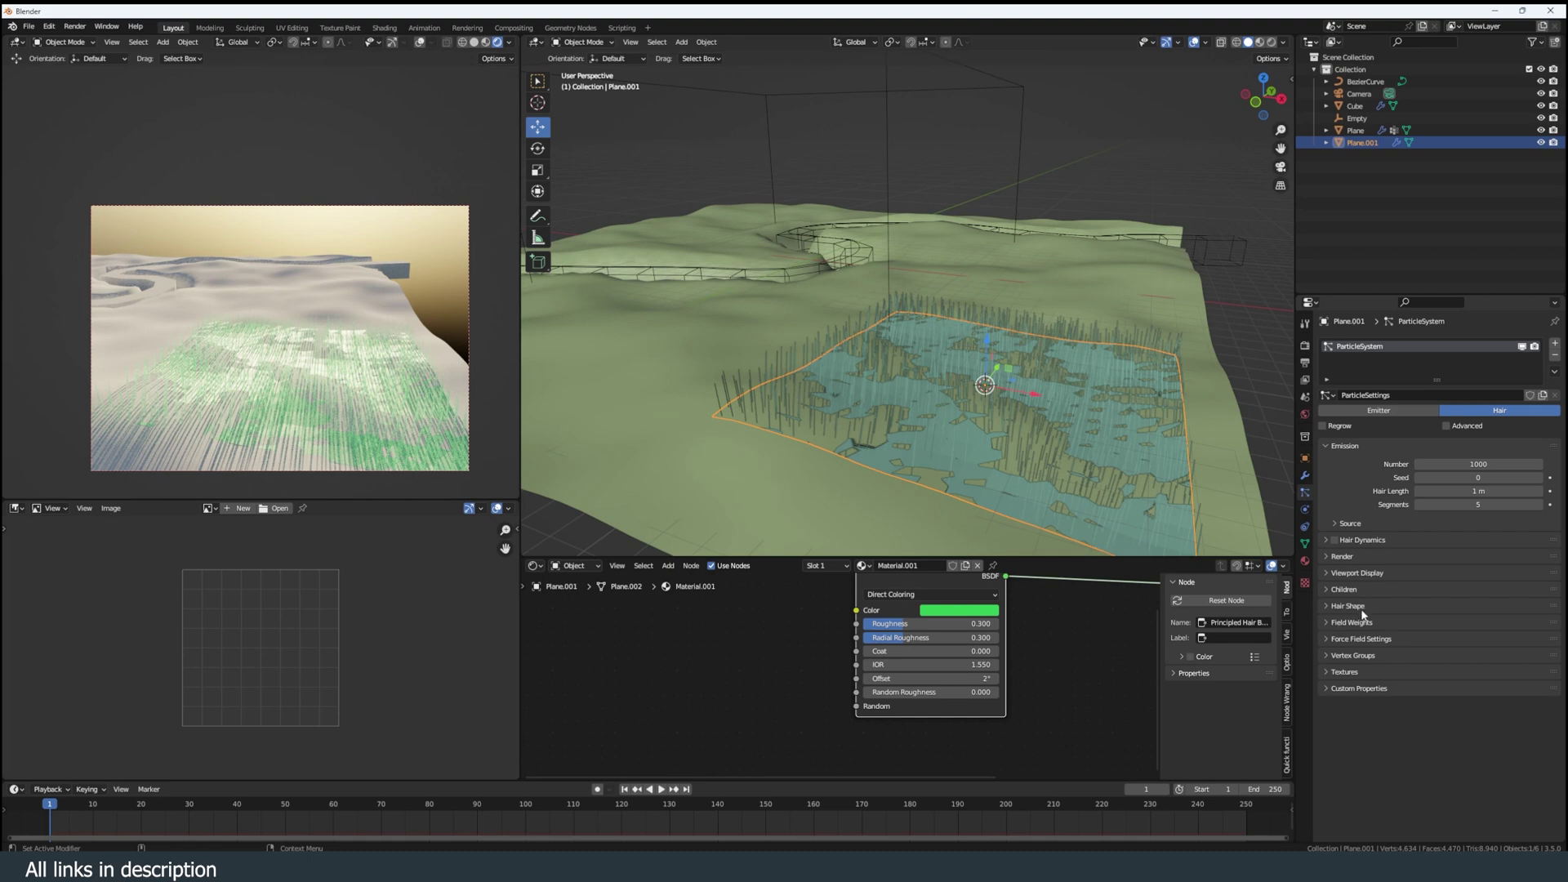
click(1346, 605)
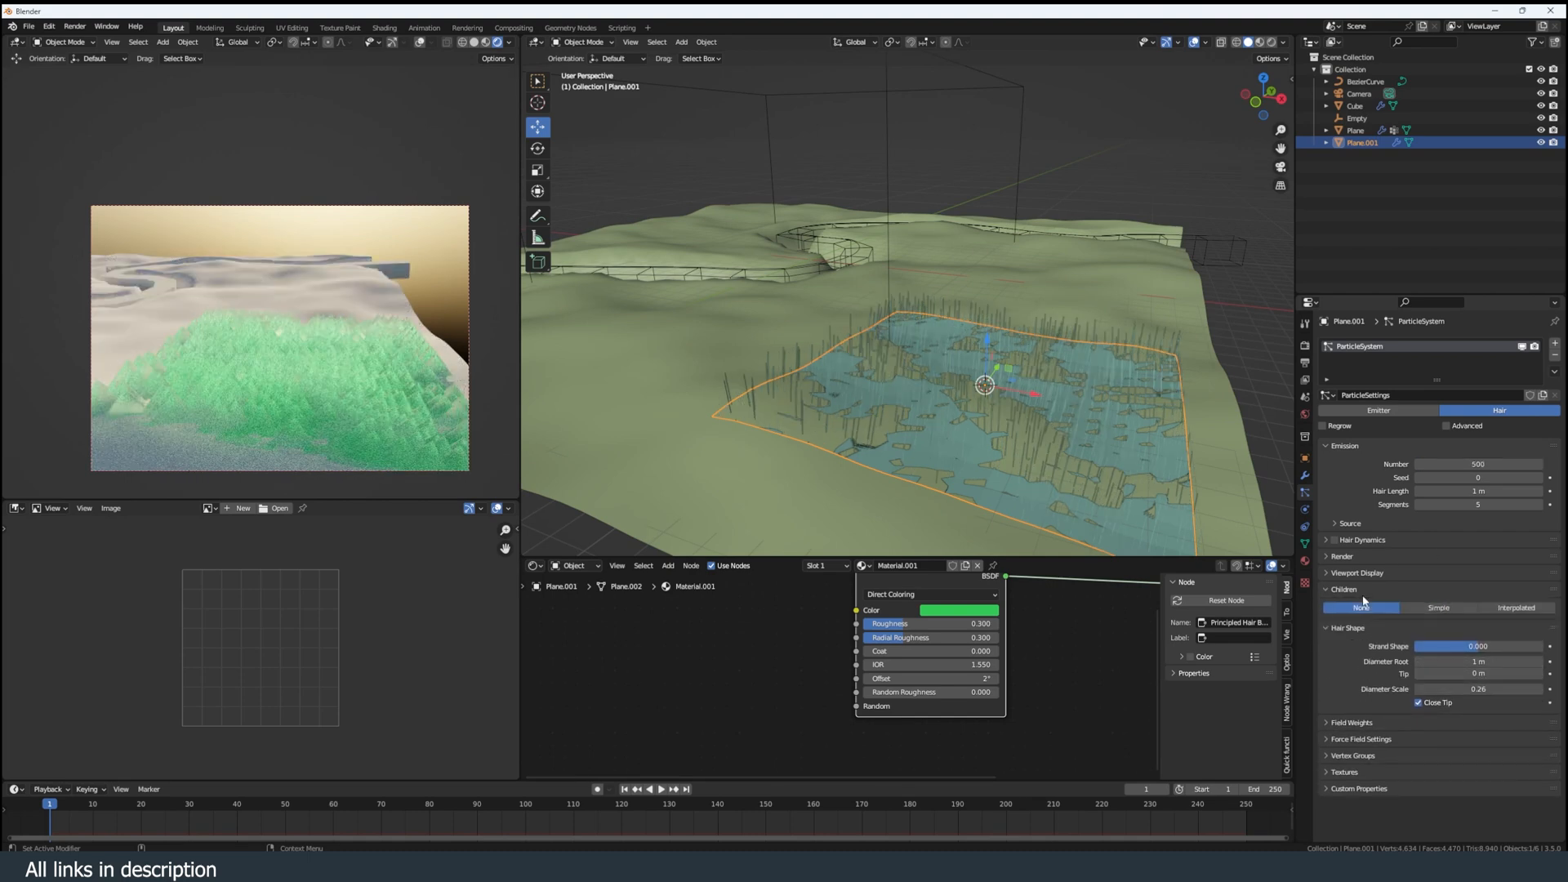
click(1438, 608)
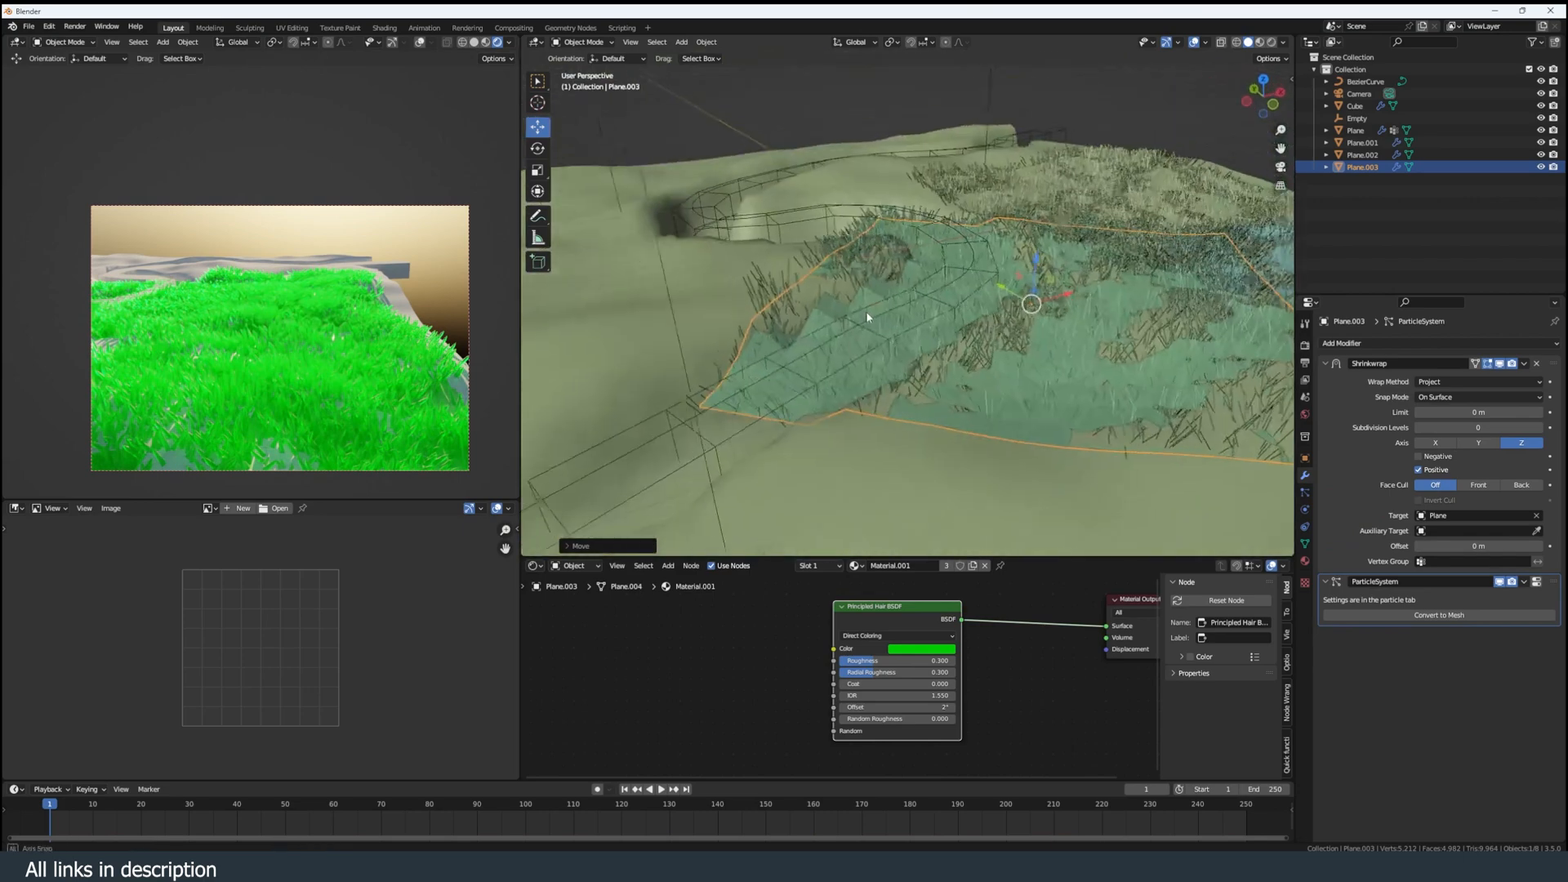
- Cut the river cube out of the grass patch with a Fast Boolean difference
click(1341, 343)
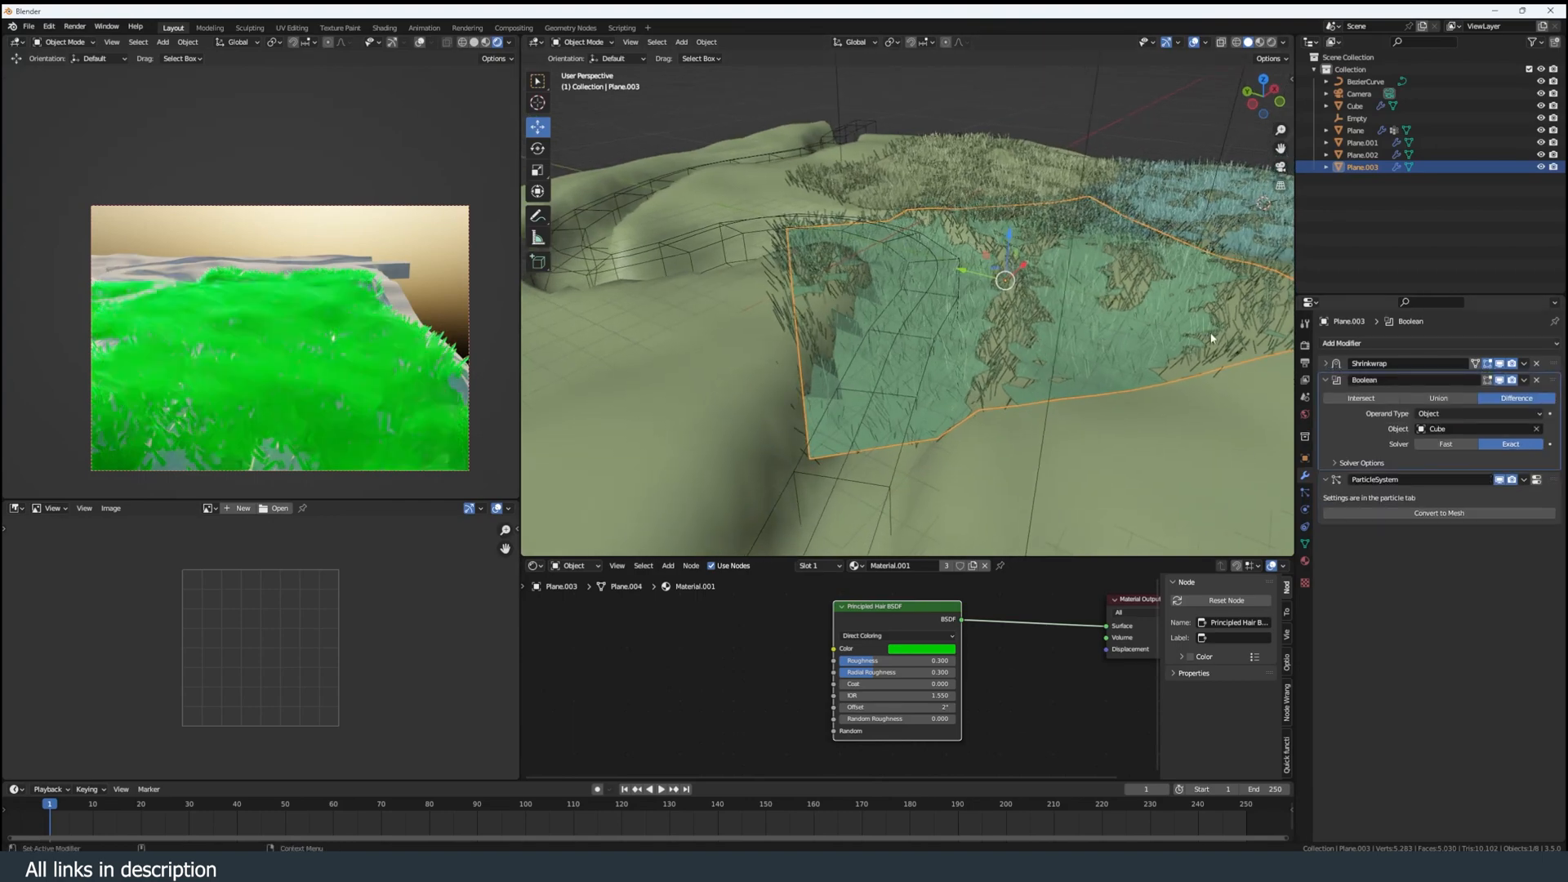
click(1445, 445)
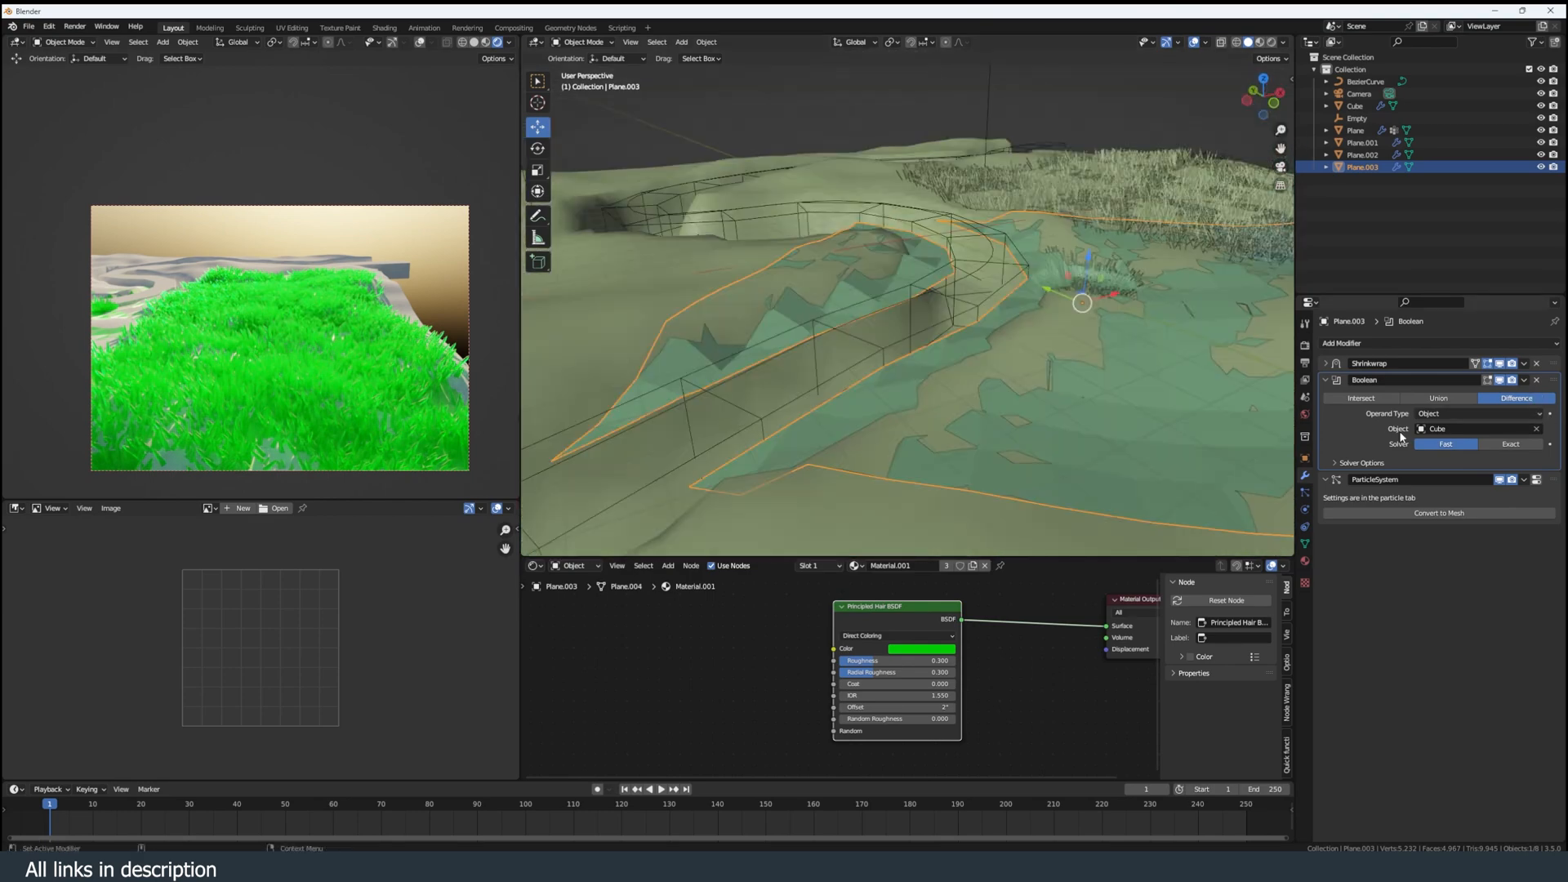
click(1304, 521)
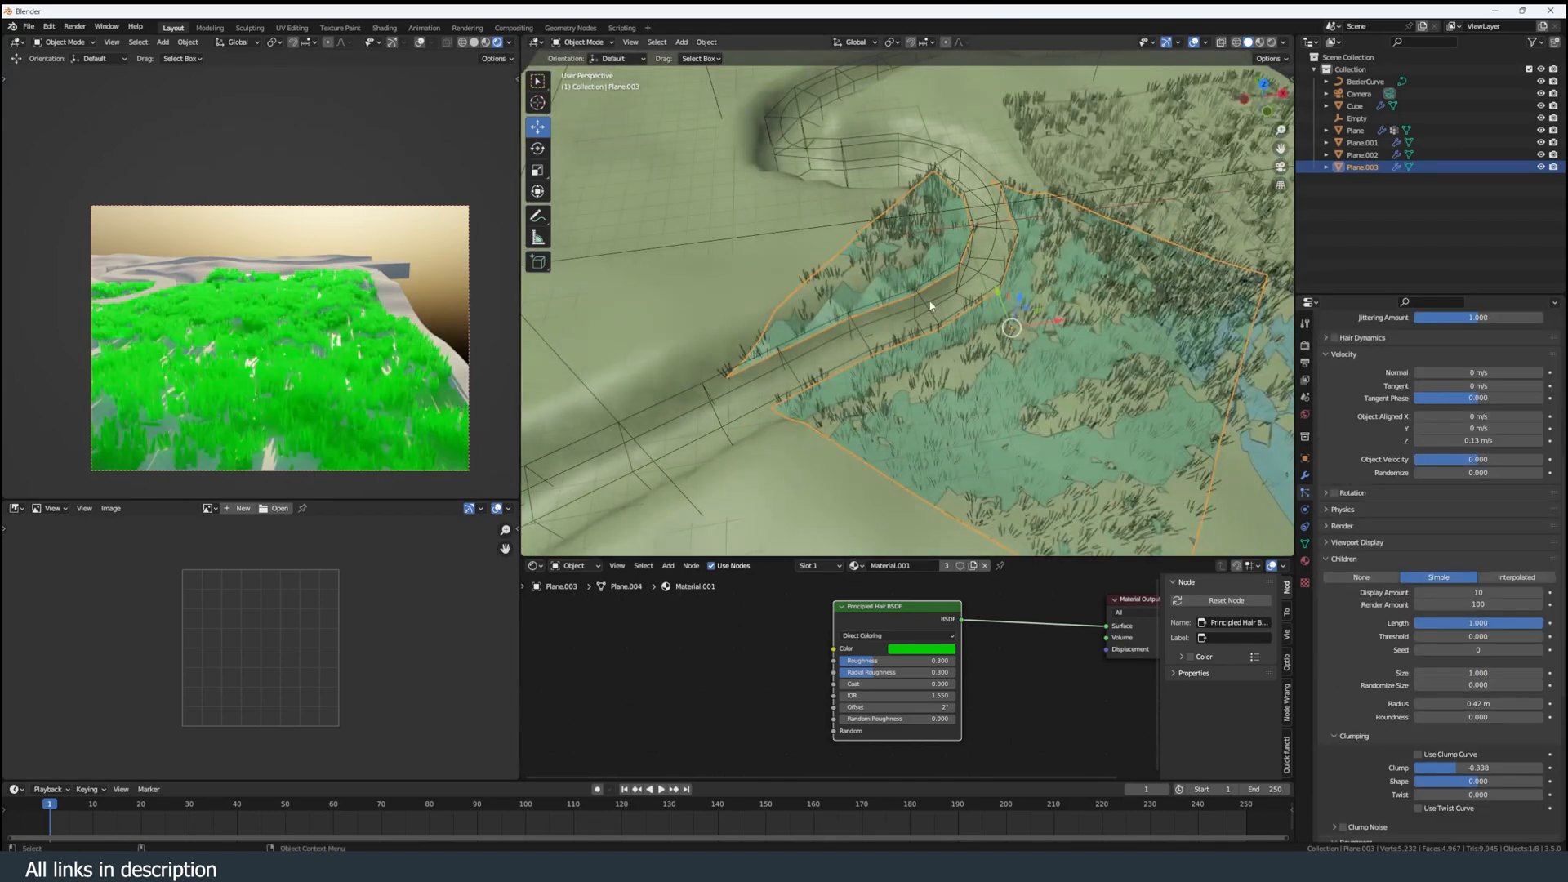
click(1371, 81)
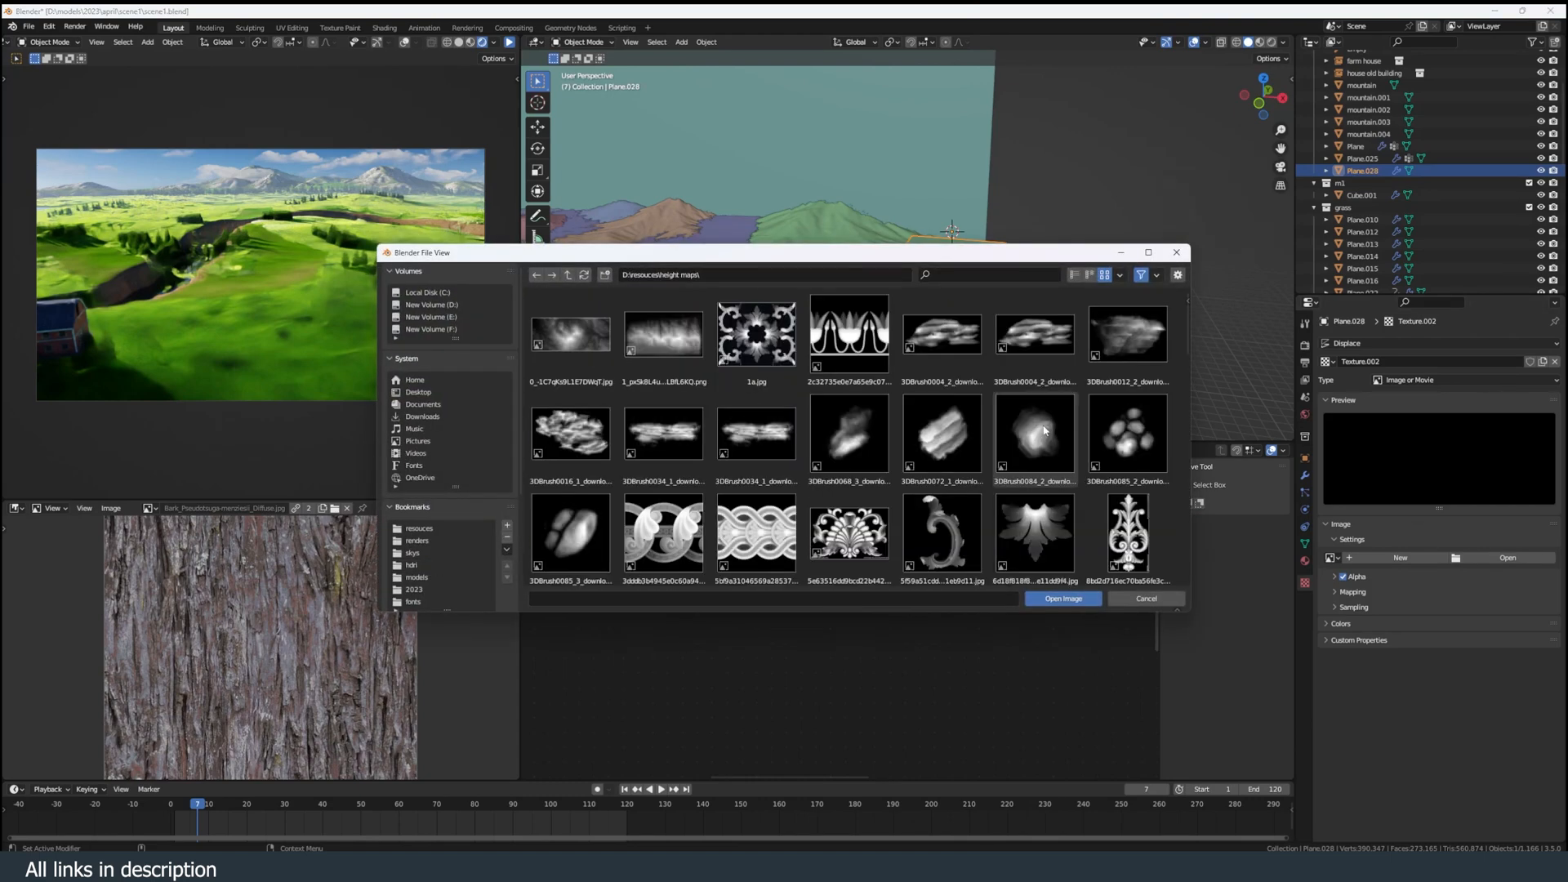
- Load the chosen height-map image into the Displace texture
click(1062, 598)
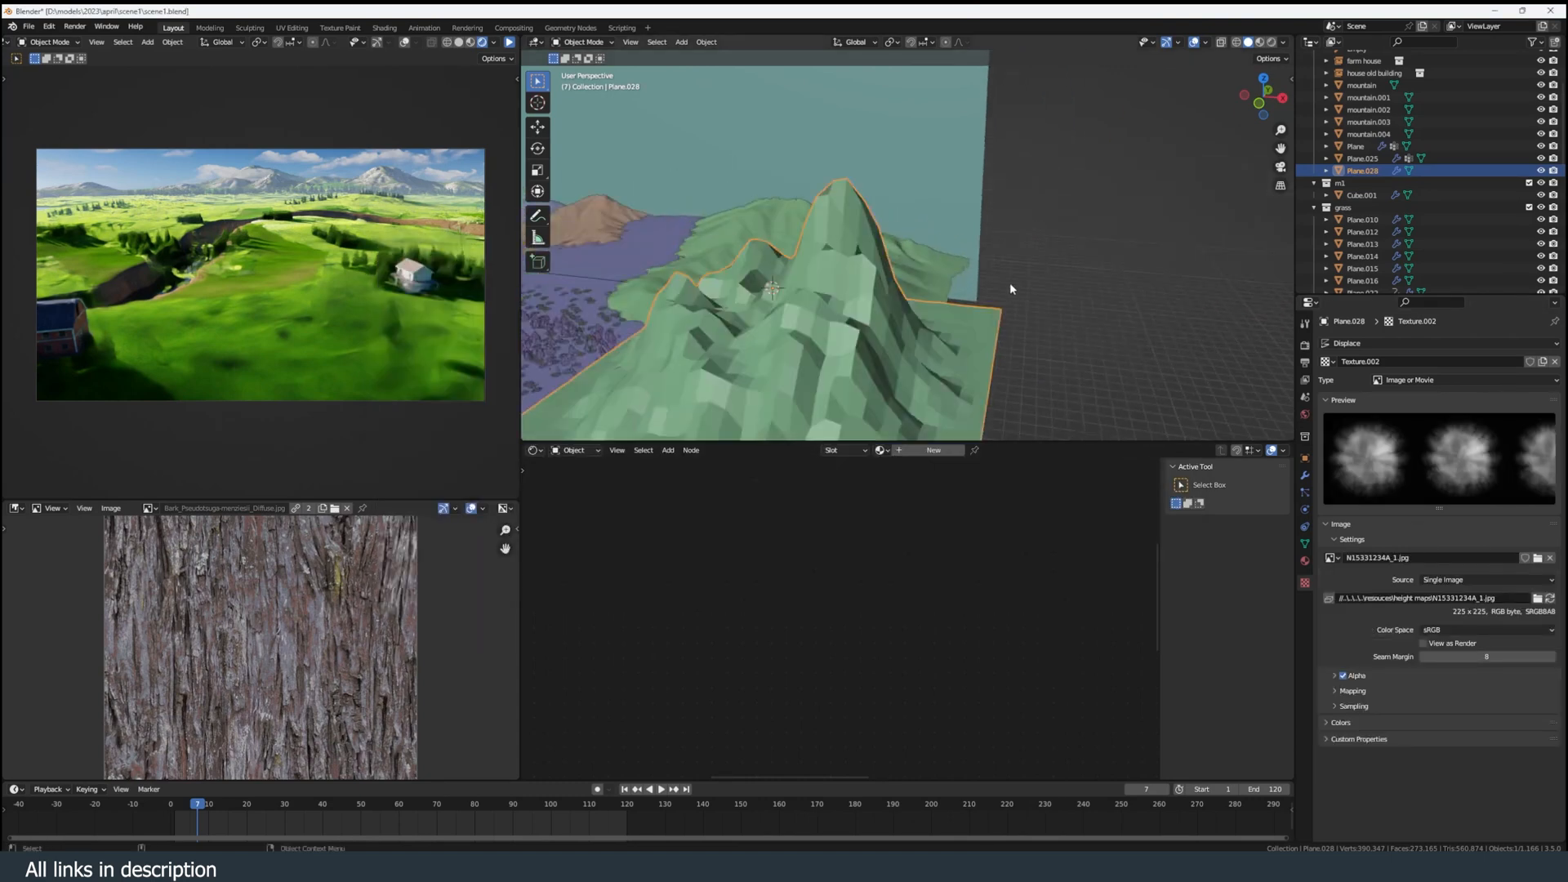